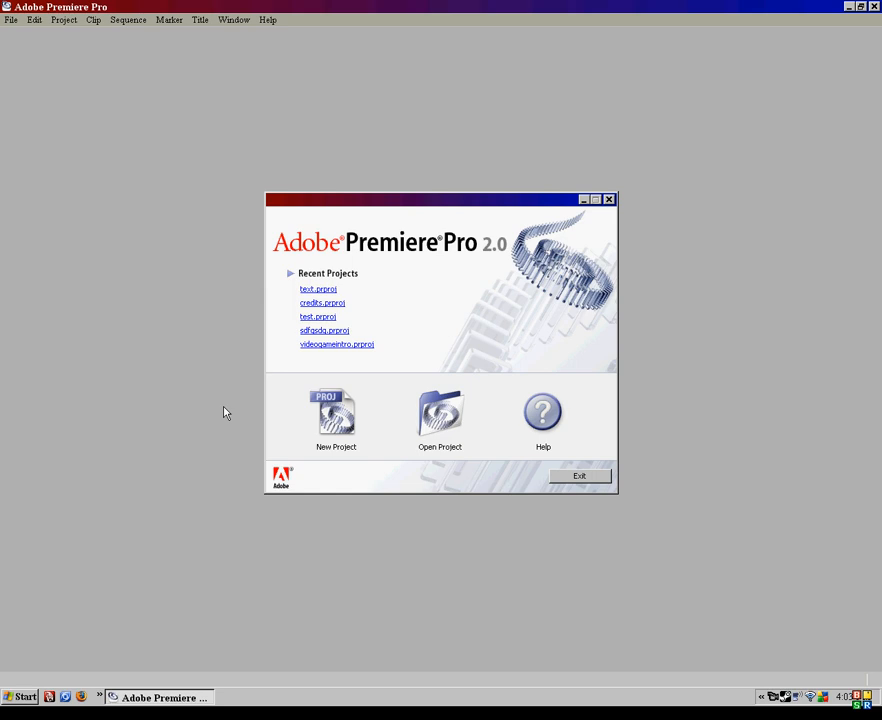
mouse_move(383, 473)
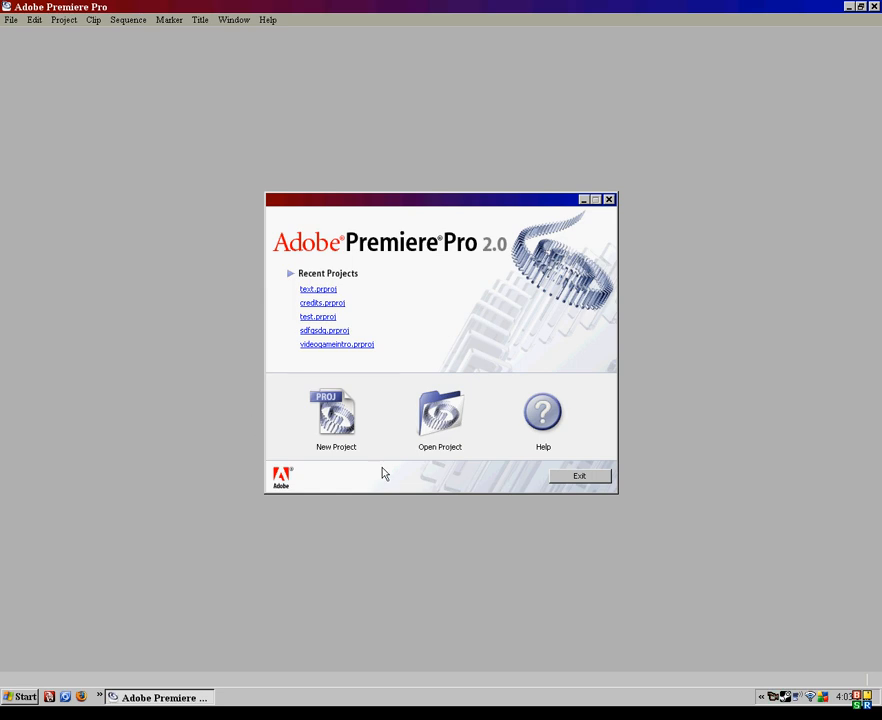
mouse_move(543, 295)
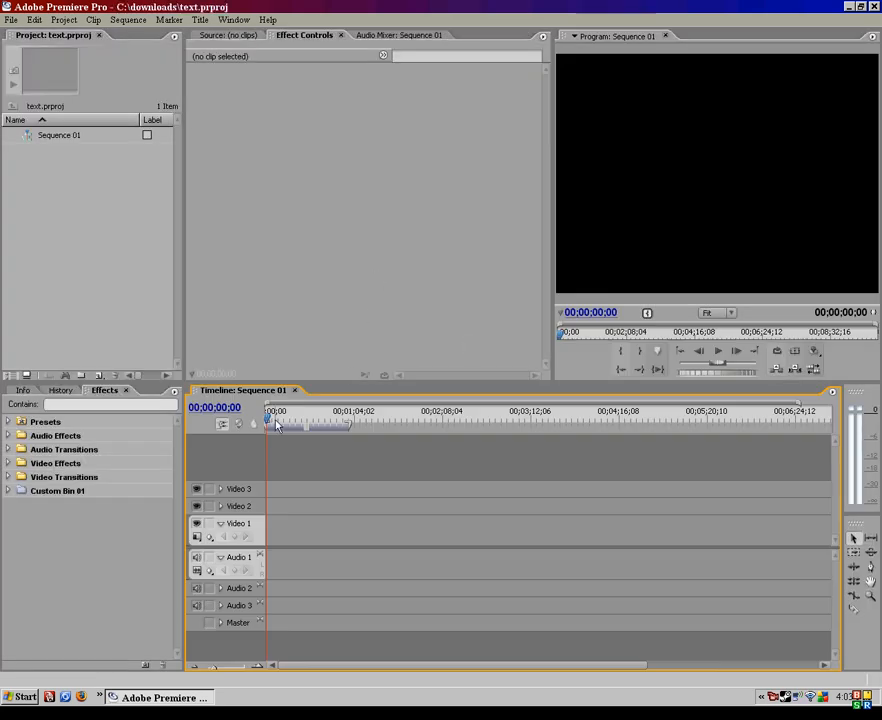
Step: Create a new default still title named 'credits' and open its blank Titler
left_click(298, 413)
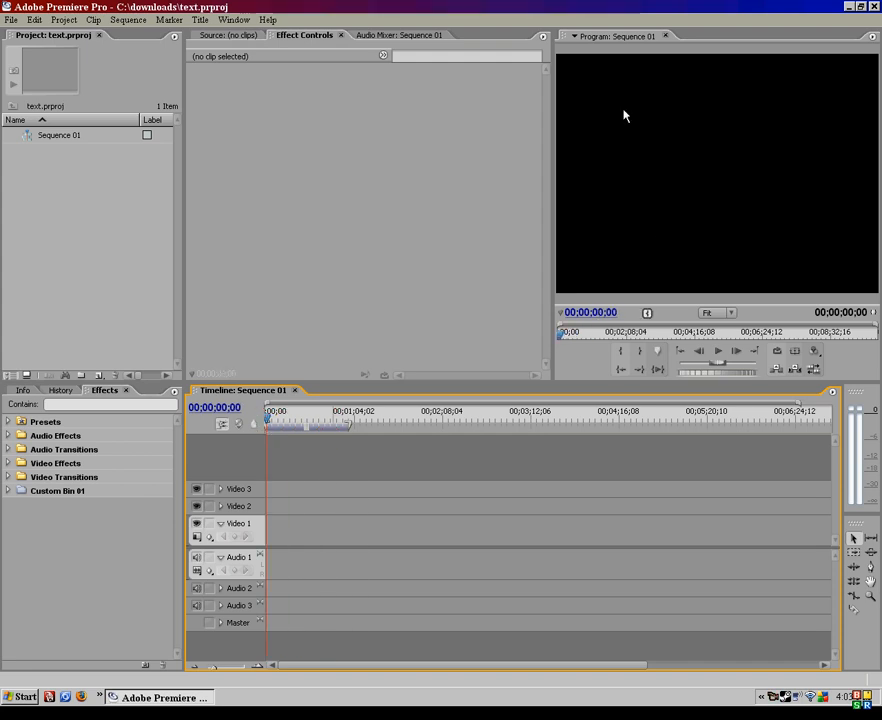
mouse_move(531, 111)
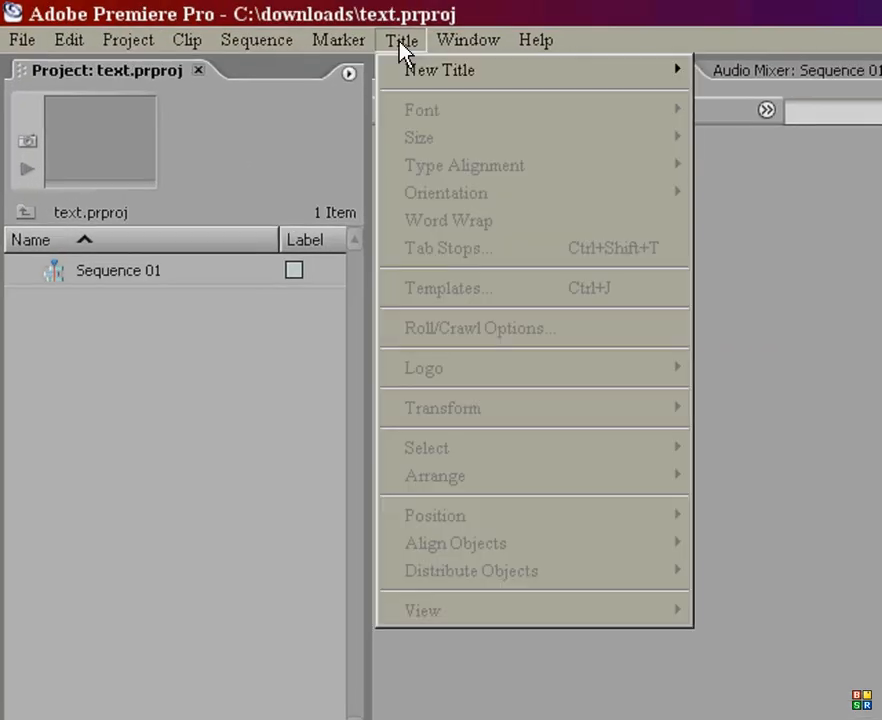
mouse_move(440, 70)
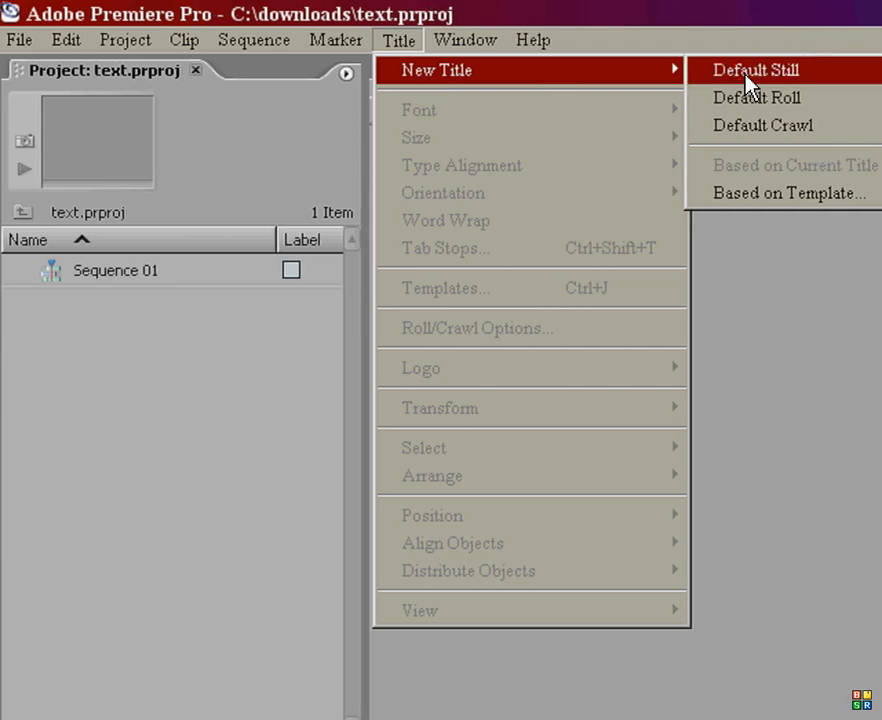
left_click(755, 69)
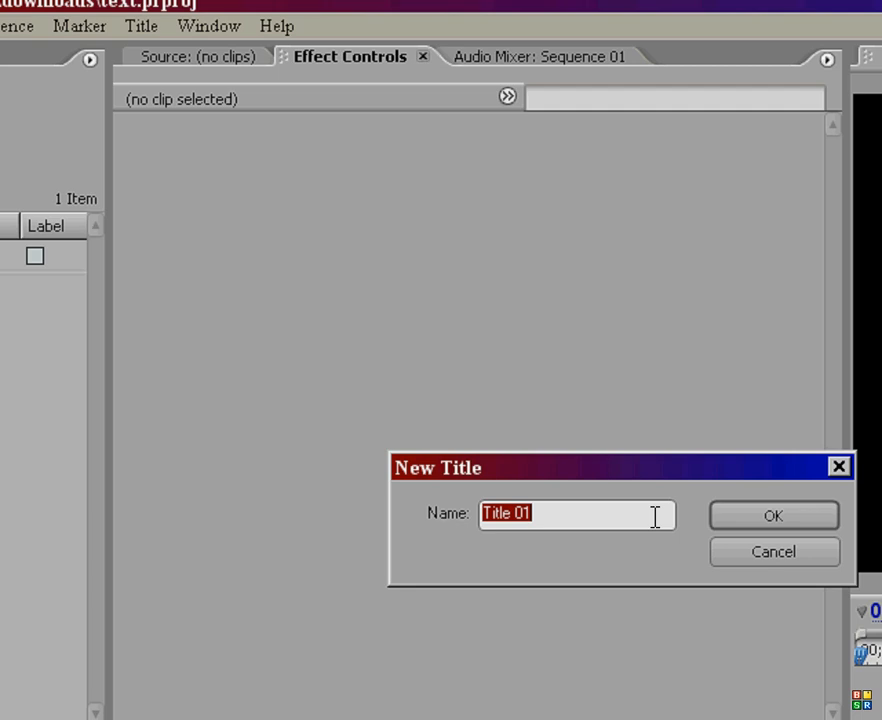
type("credits")
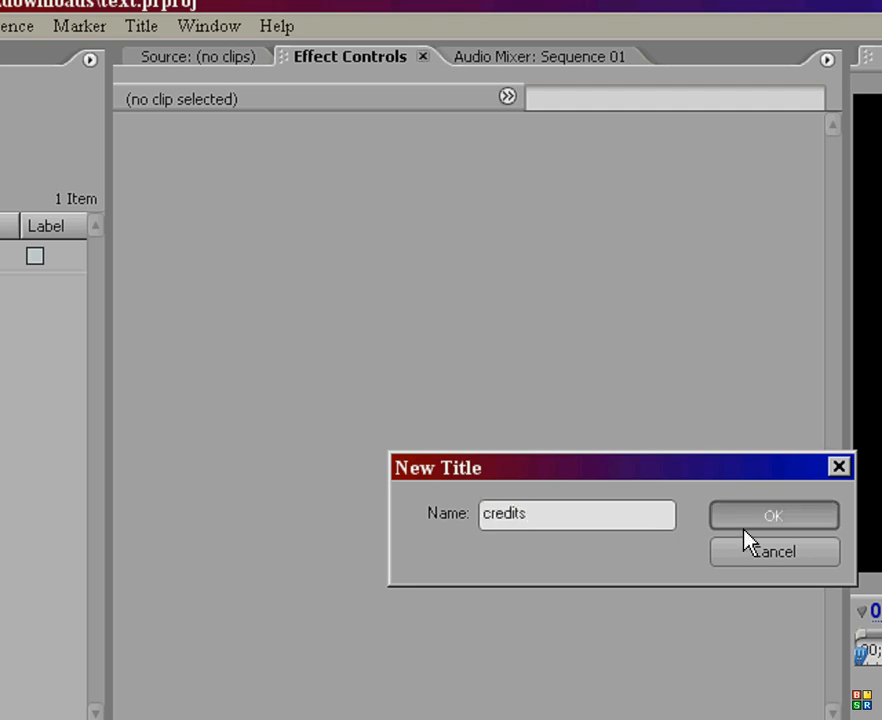
left_click(773, 515)
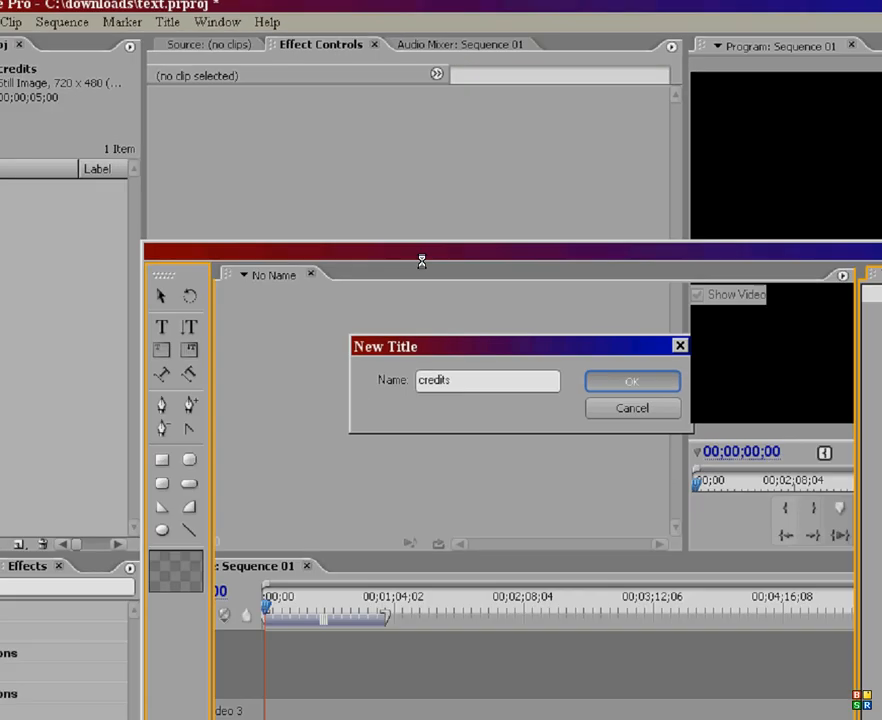
left_click(632, 381)
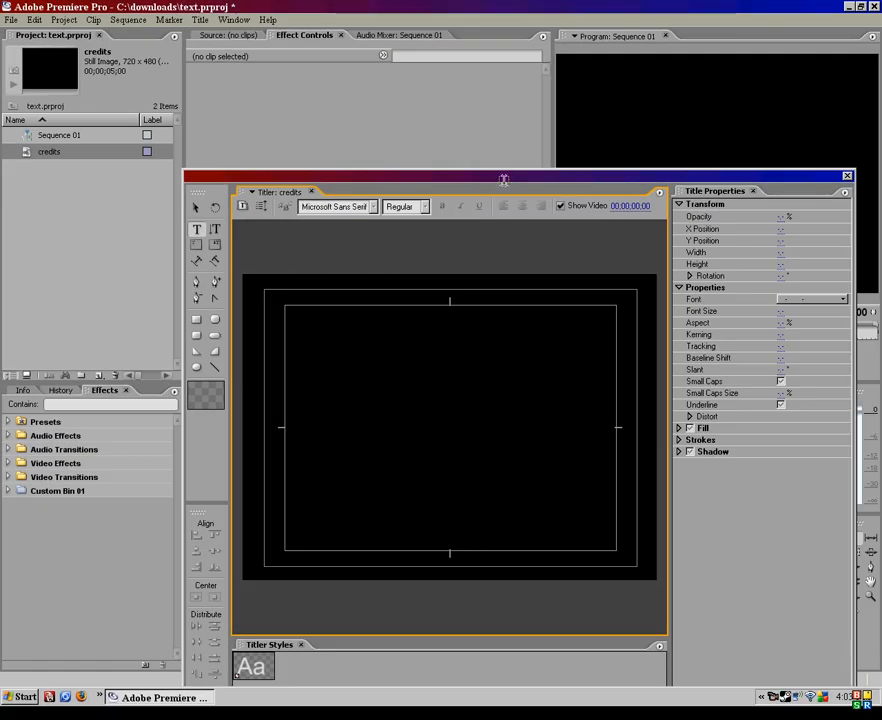
left_click_drag(504, 180, 405, 122)
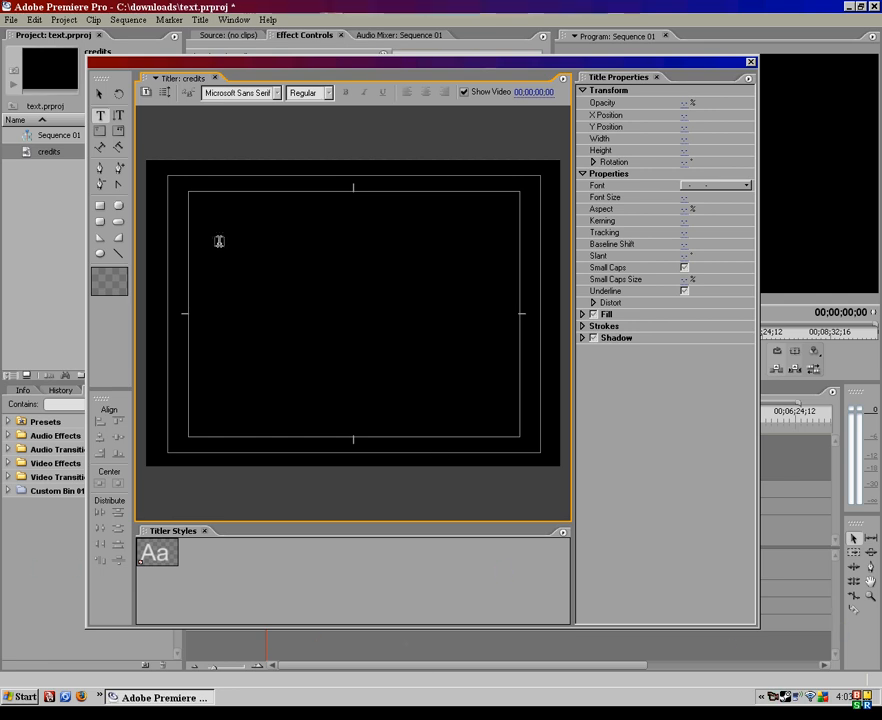
mouse_move(355, 153)
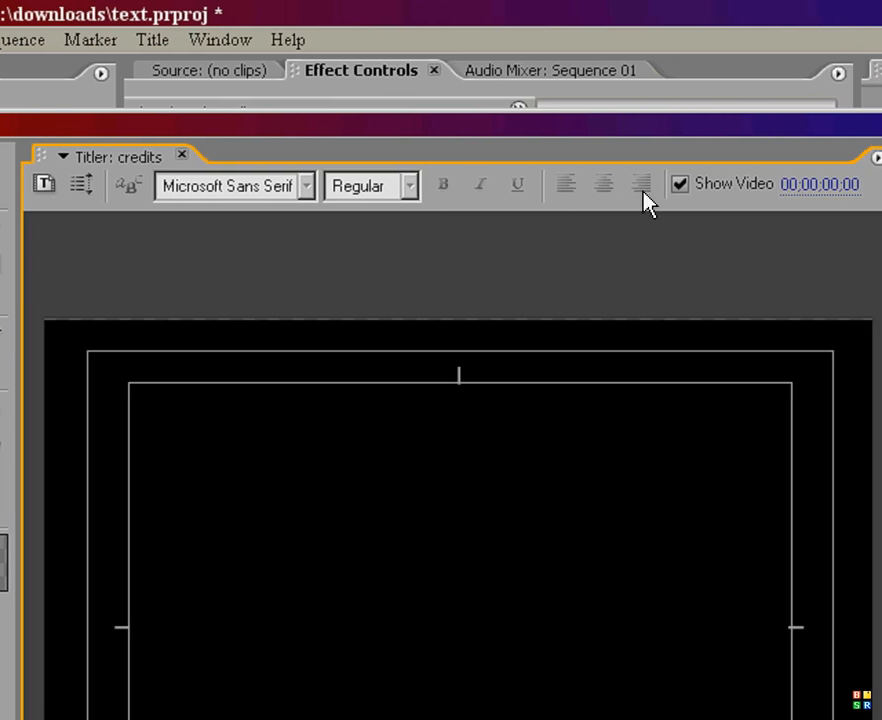
mouse_move(275, 195)
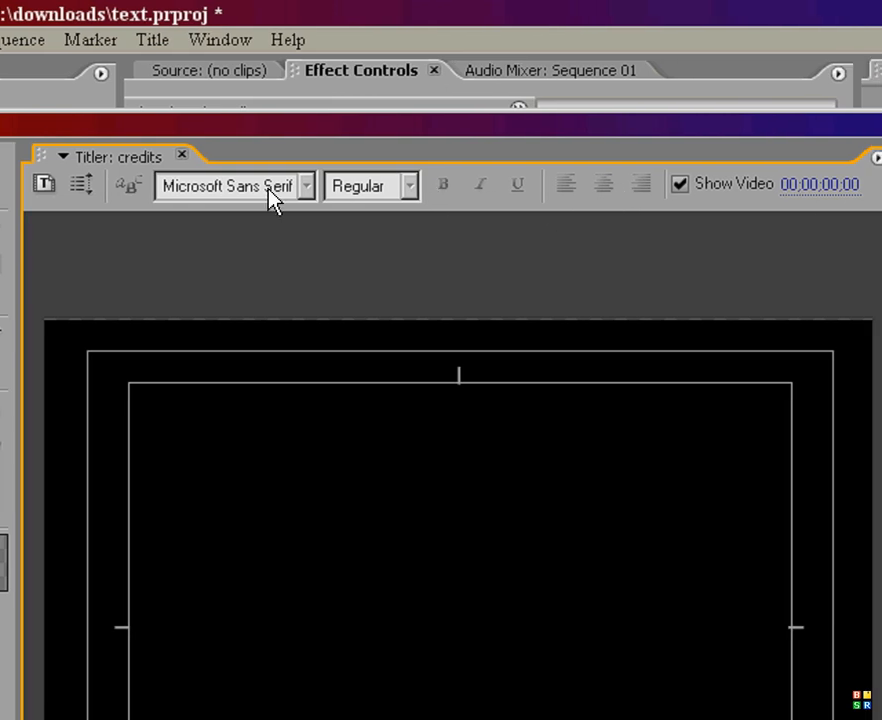
mouse_move(445, 202)
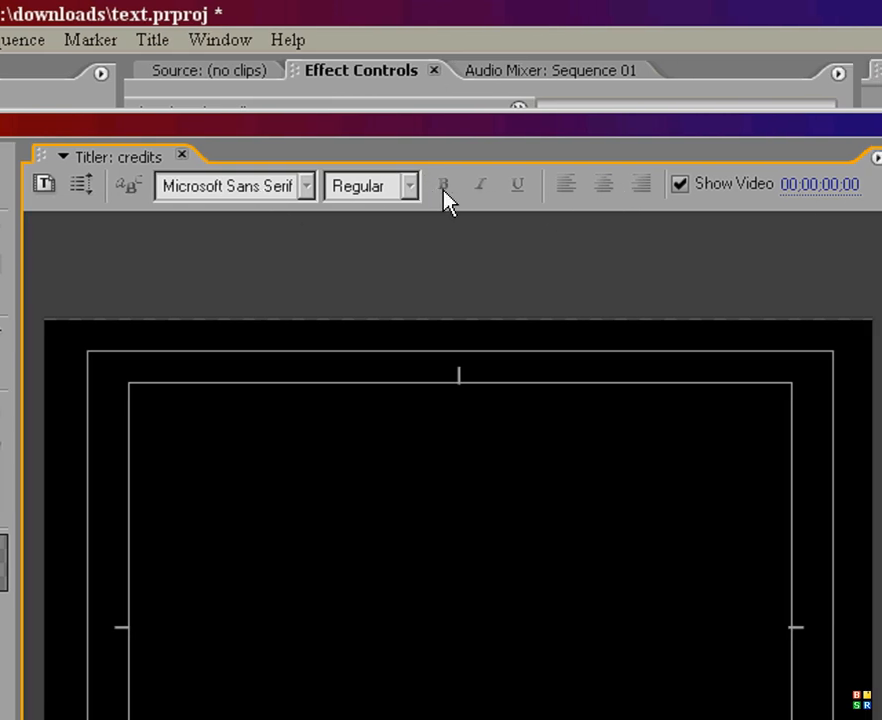
mouse_move(475, 205)
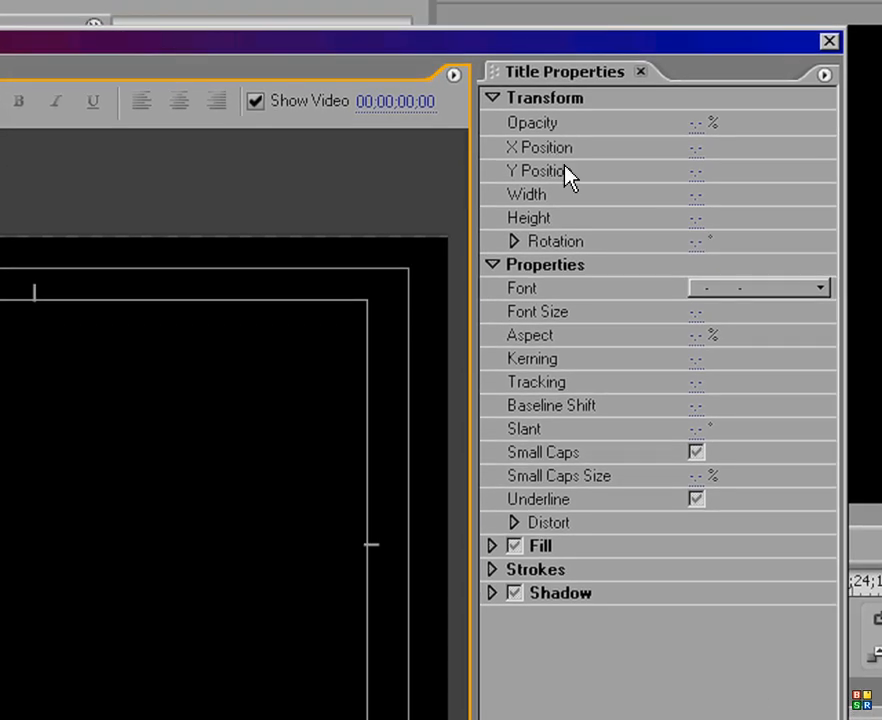
mouse_move(555, 168)
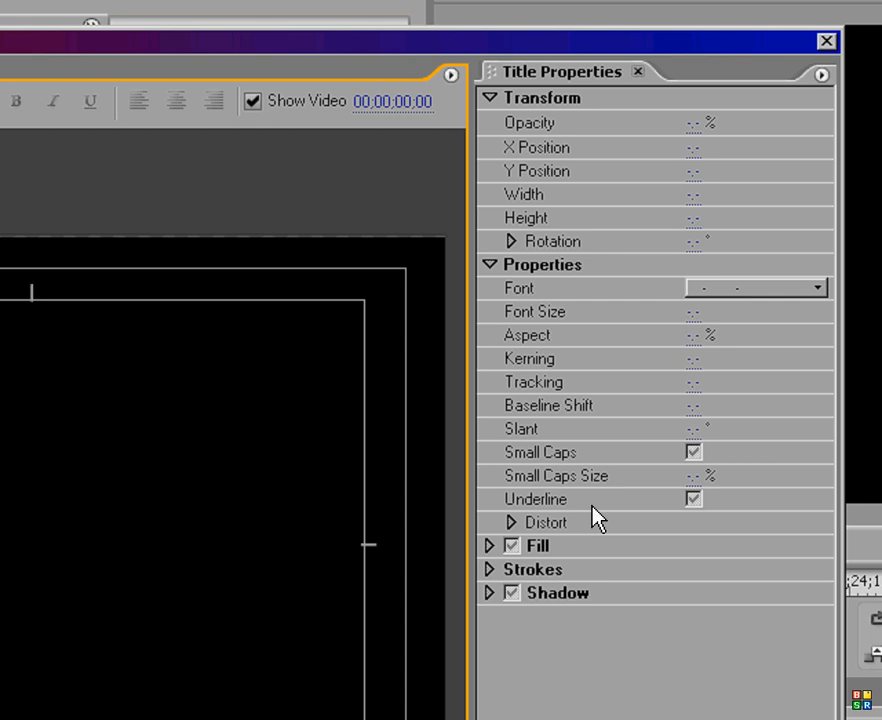
mouse_move(490, 547)
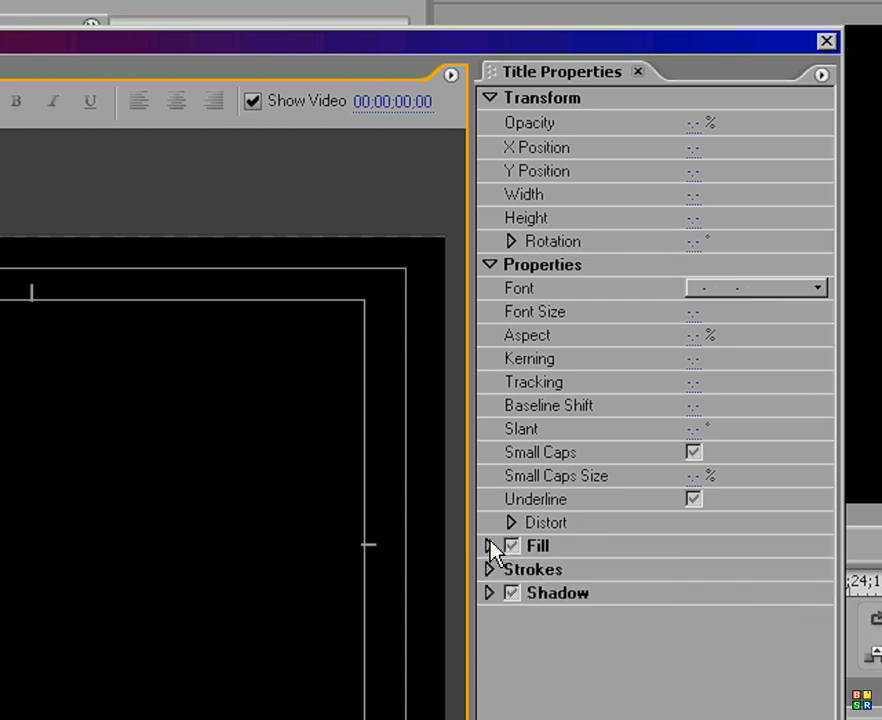
left_click(489, 569)
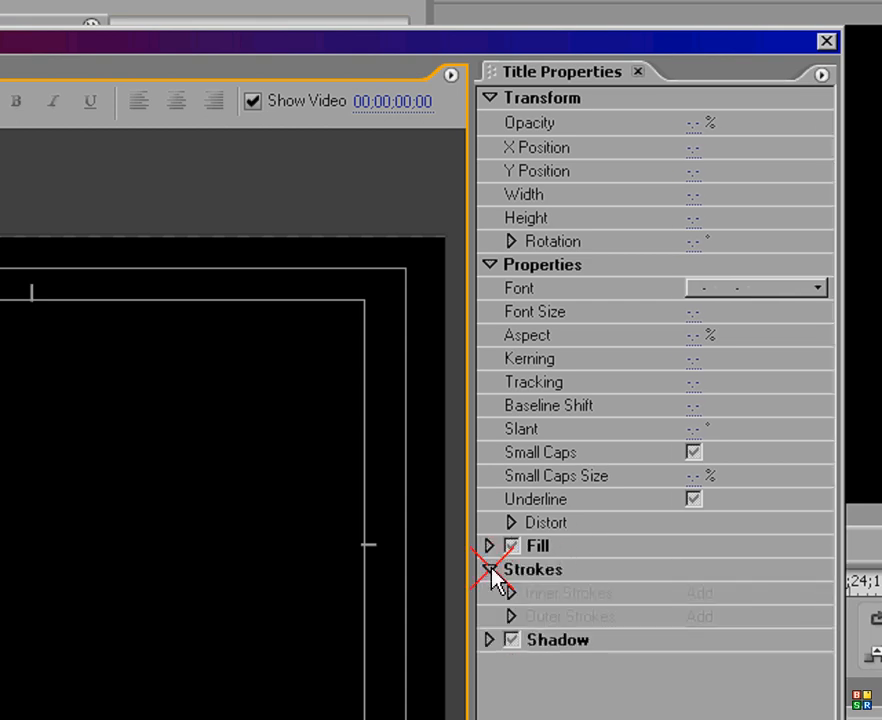
left_click(510, 569)
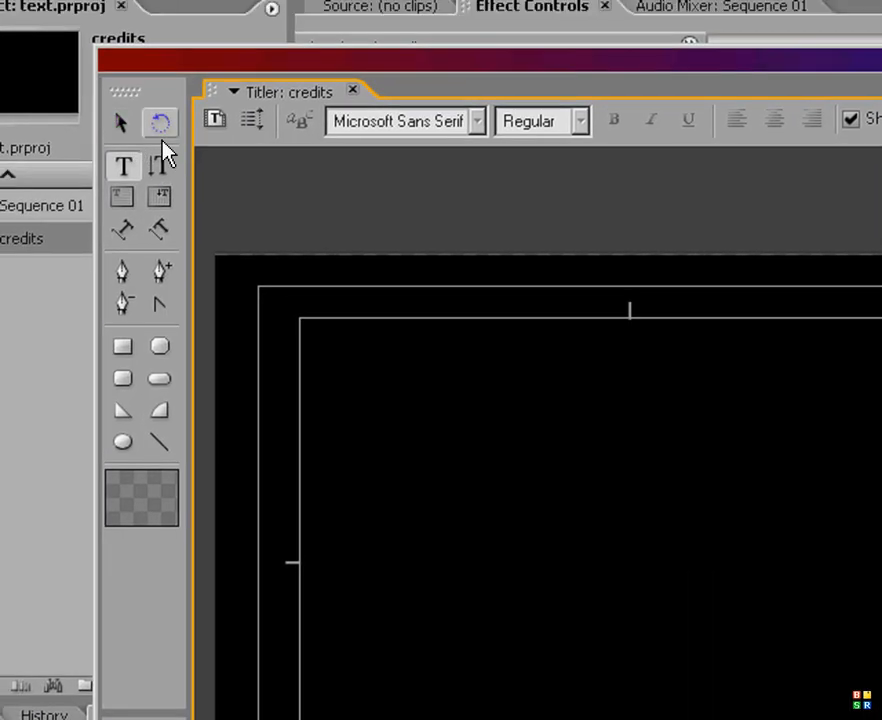
left_click(160, 167)
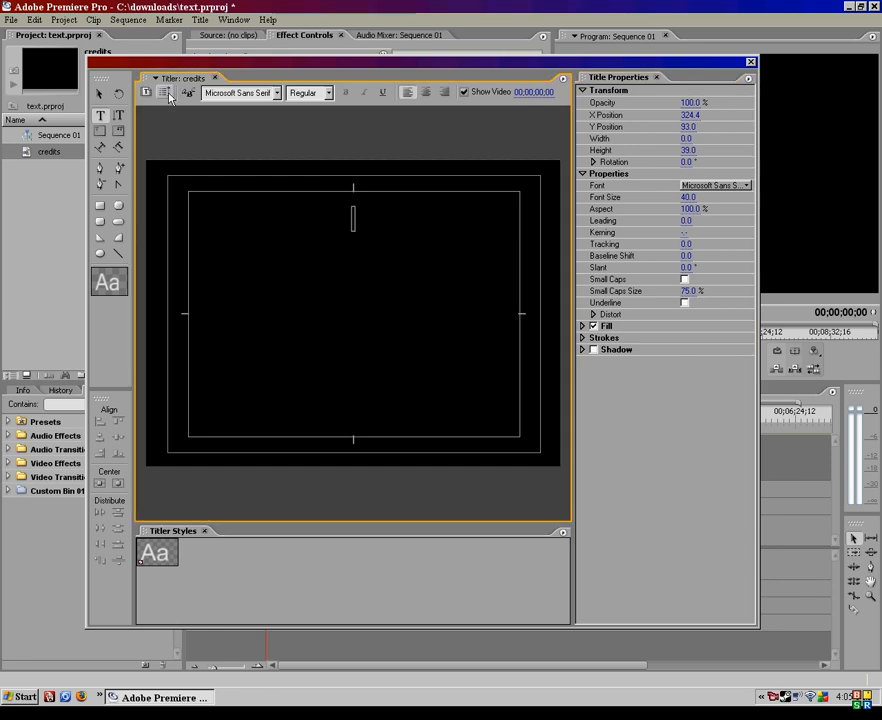
Step: Set the credits title to Roll, starting and ending off screen
left_click(146, 92)
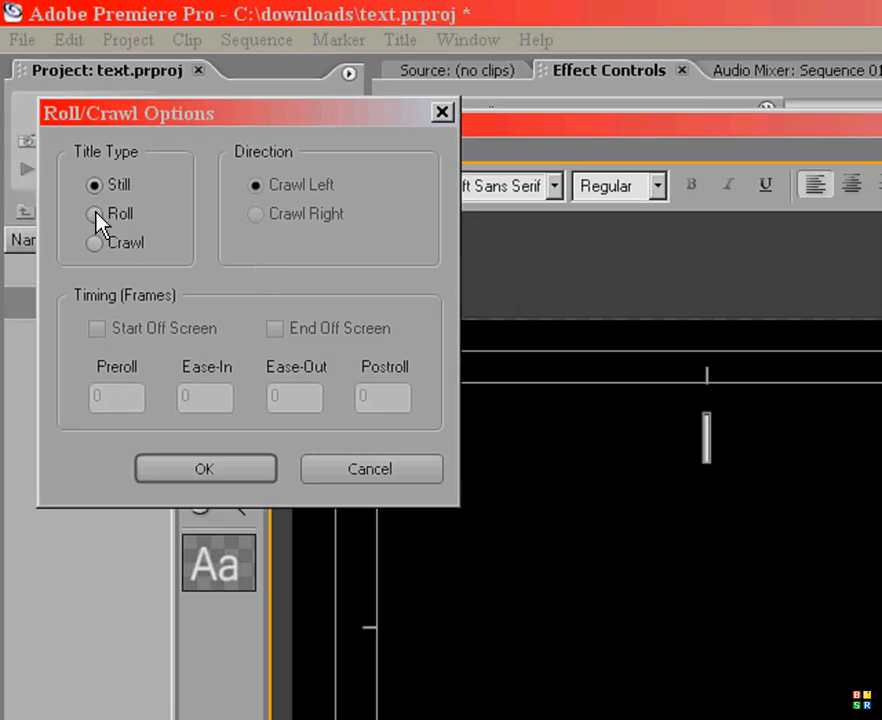
left_click(94, 213)
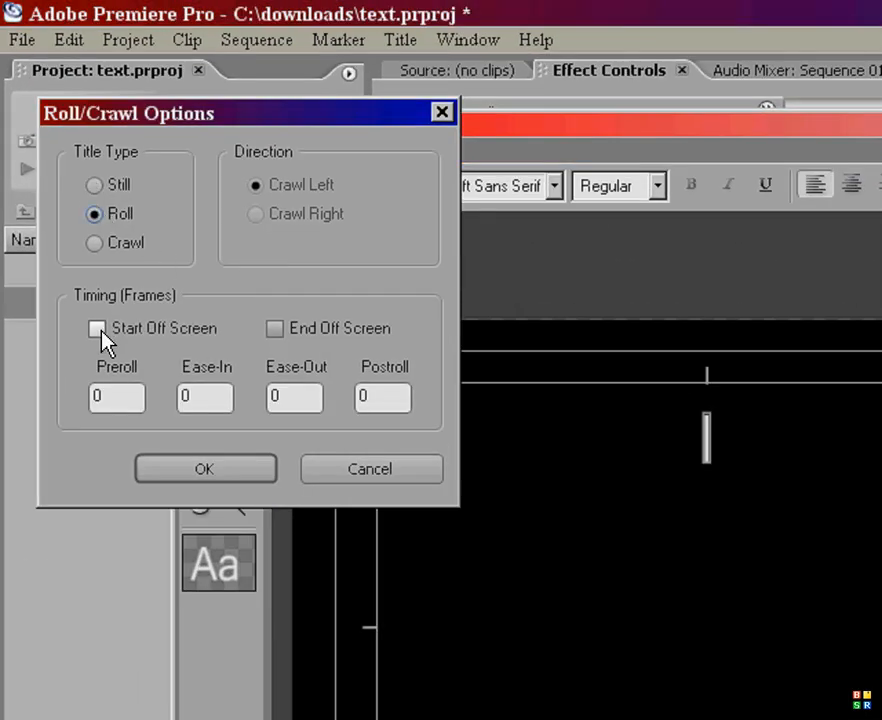
left_click(97, 328)
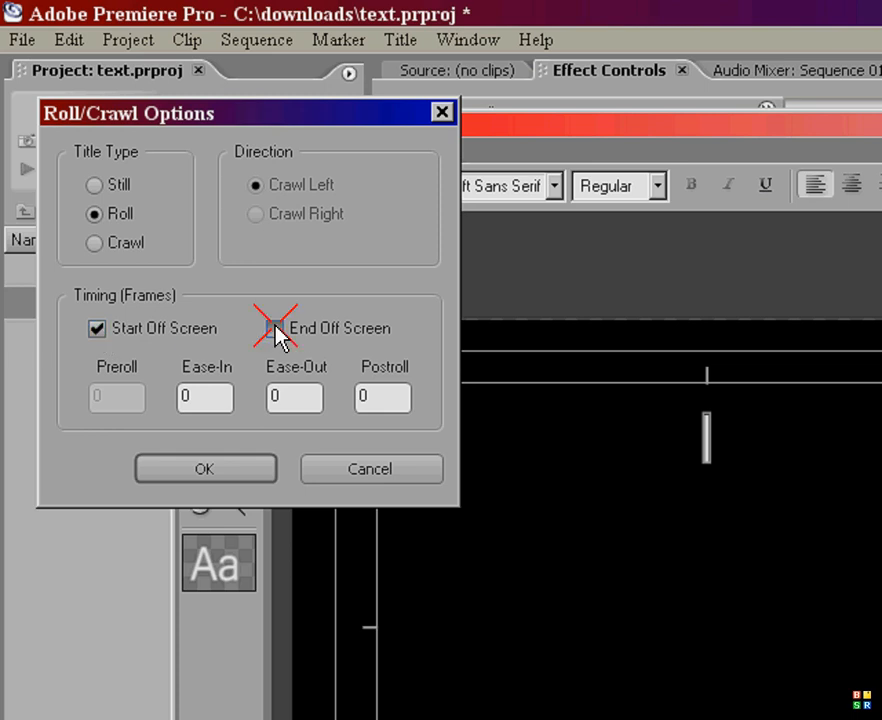
left_click(274, 328)
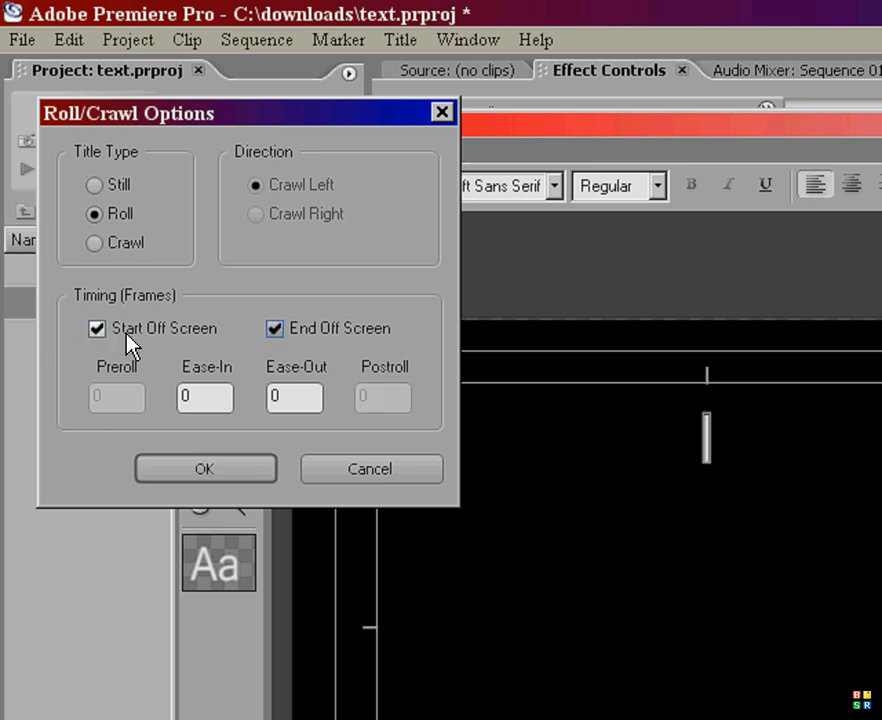
left_click(97, 328)
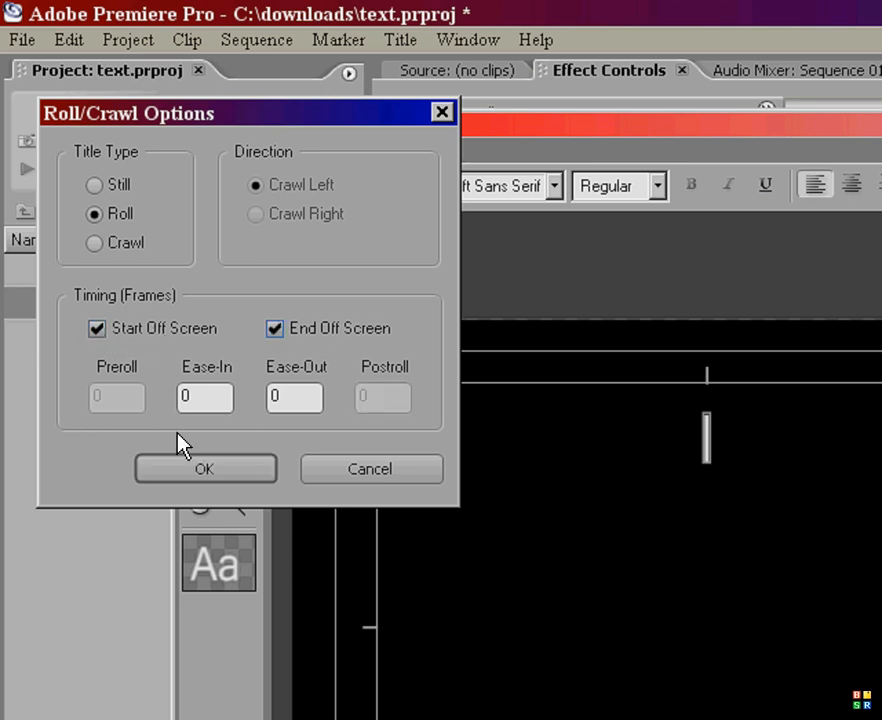
left_click(205, 469)
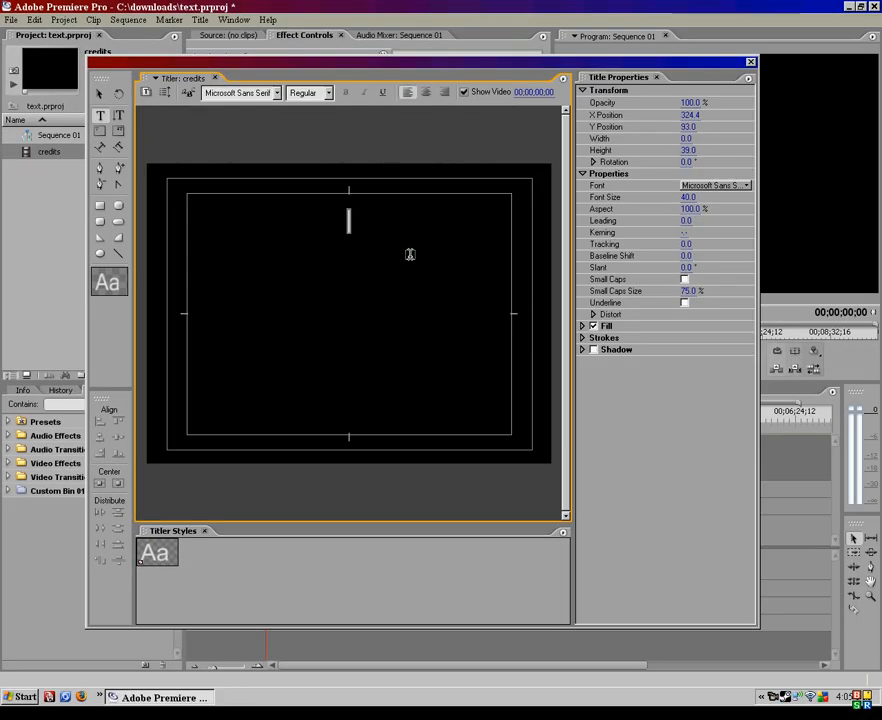
Step: Type centred credit lines: Shawn Stockemer Productions, Adobe Premiere Pro 2.0, Youtube, and the company again
type("S")
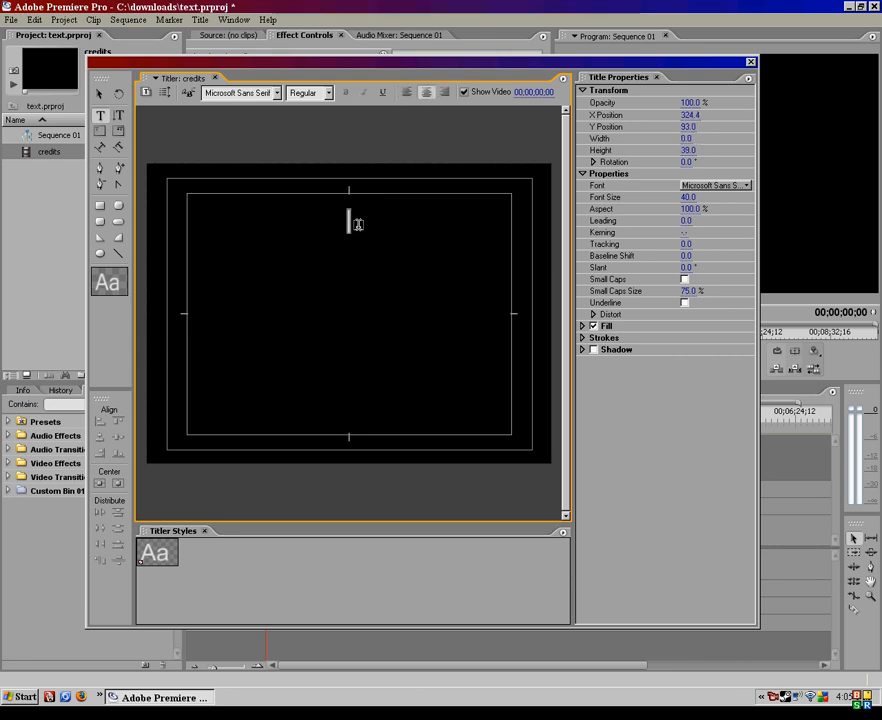
type("Shawn STockemer")
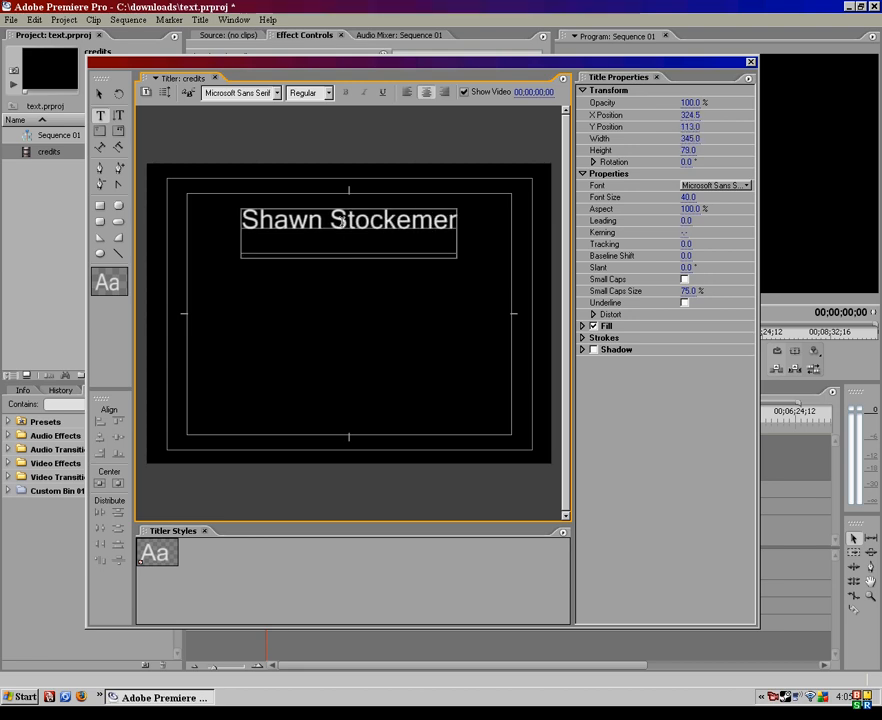
type("Prodd")
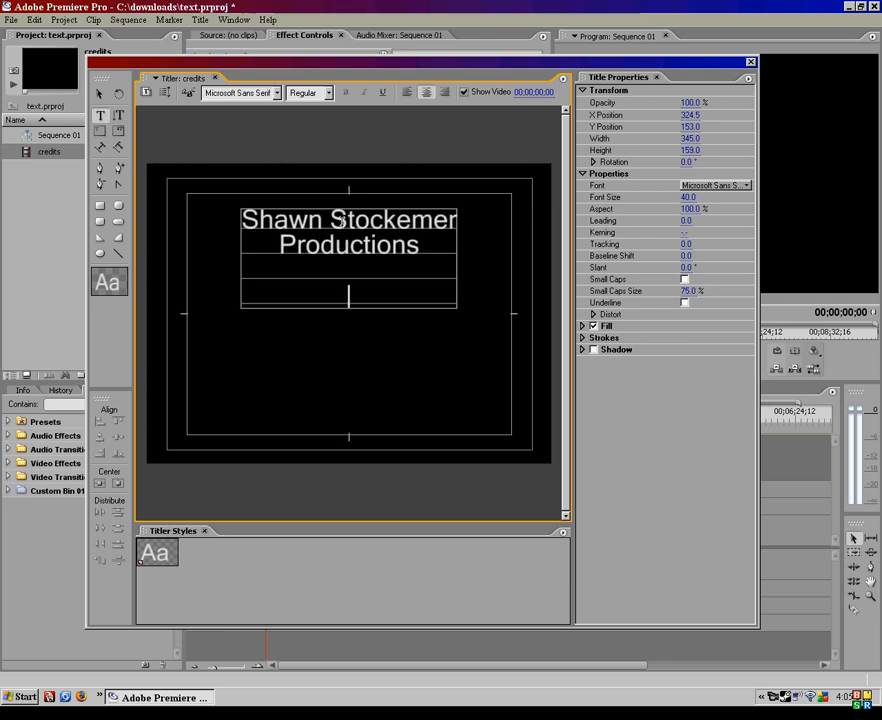
type("Adobe Pr")
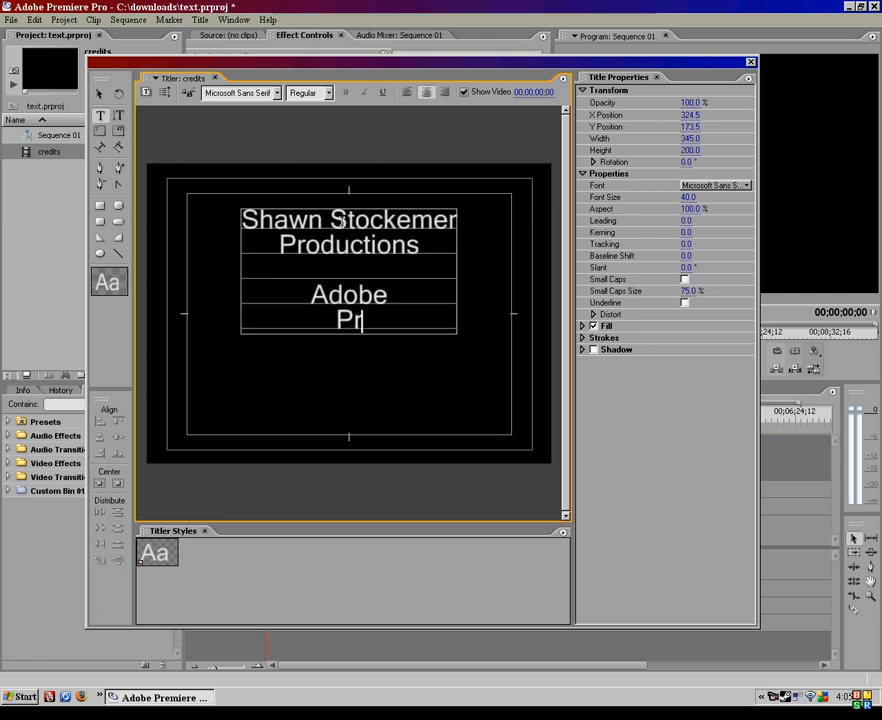
type("emiere")
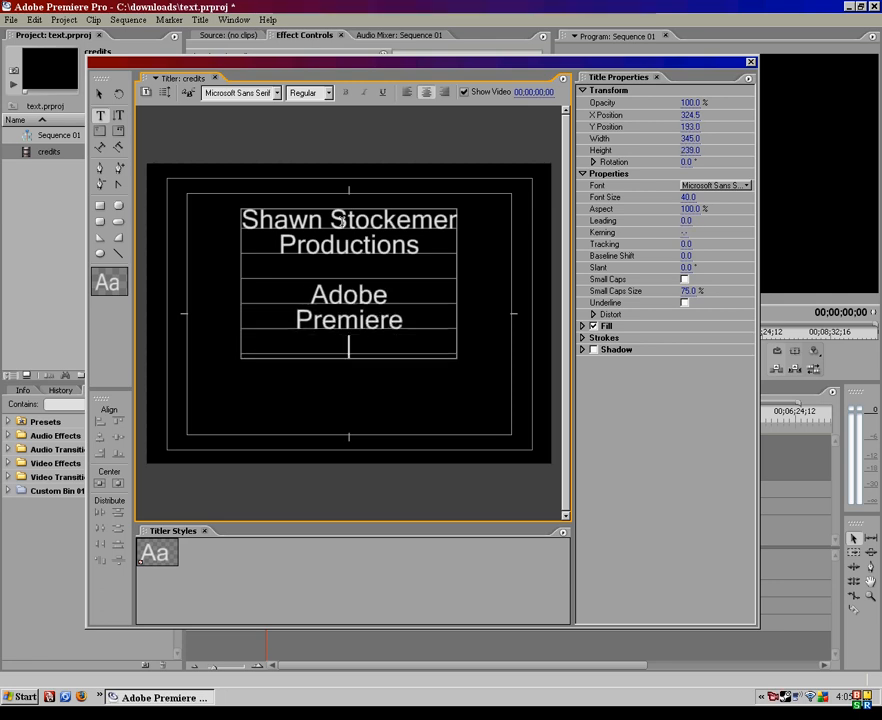
type("Pro 2.0")
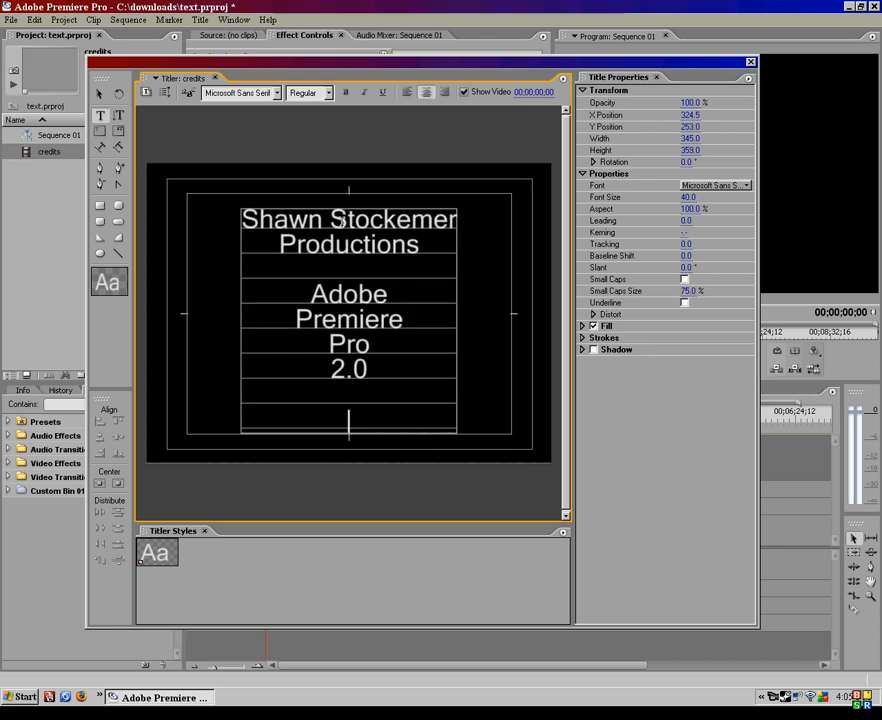
type("Youtube")
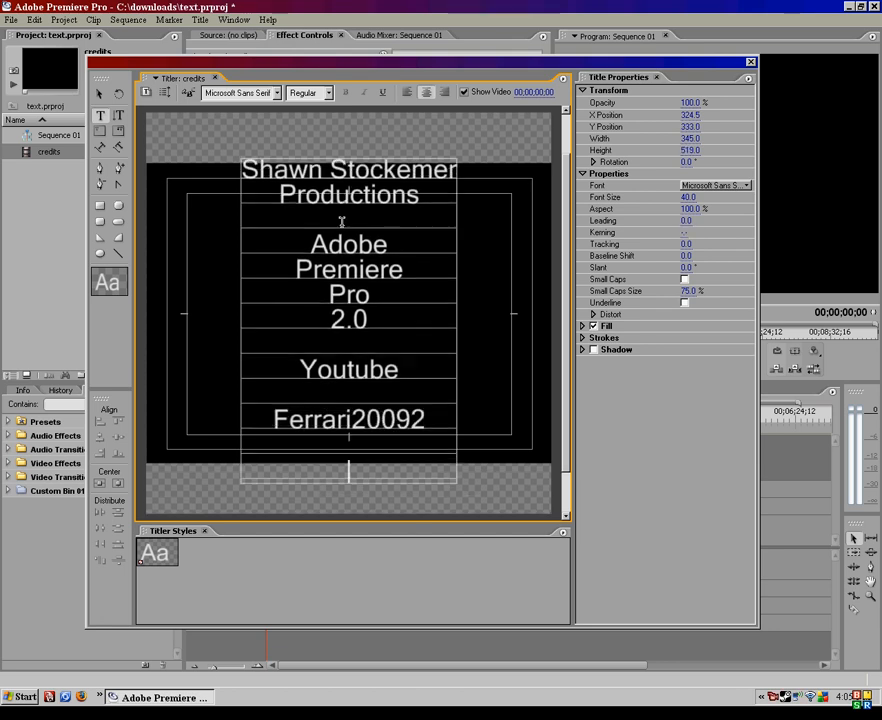
type("Shawn")
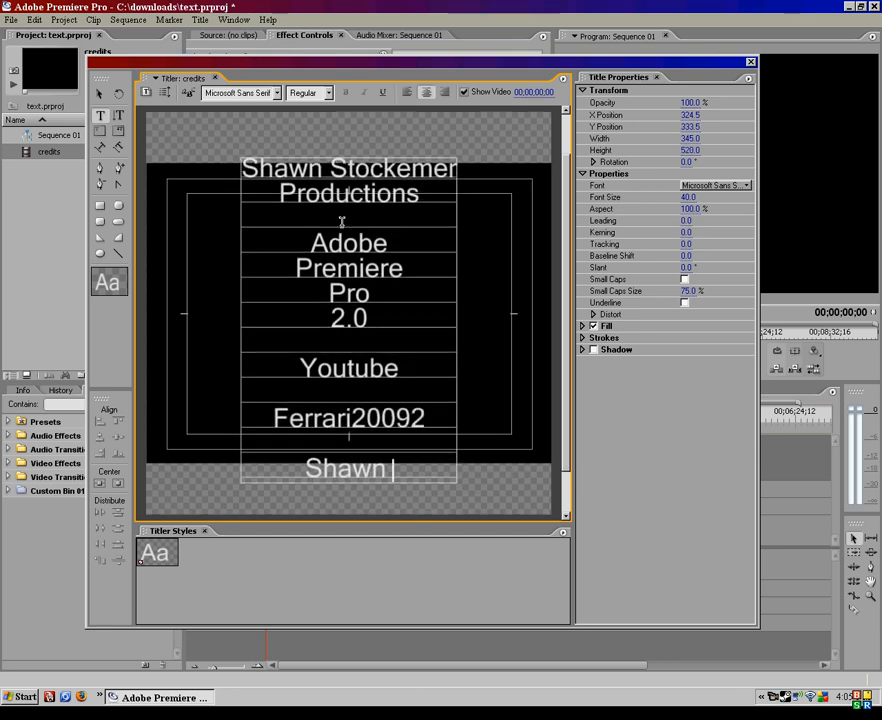
type("Stockemer Production")
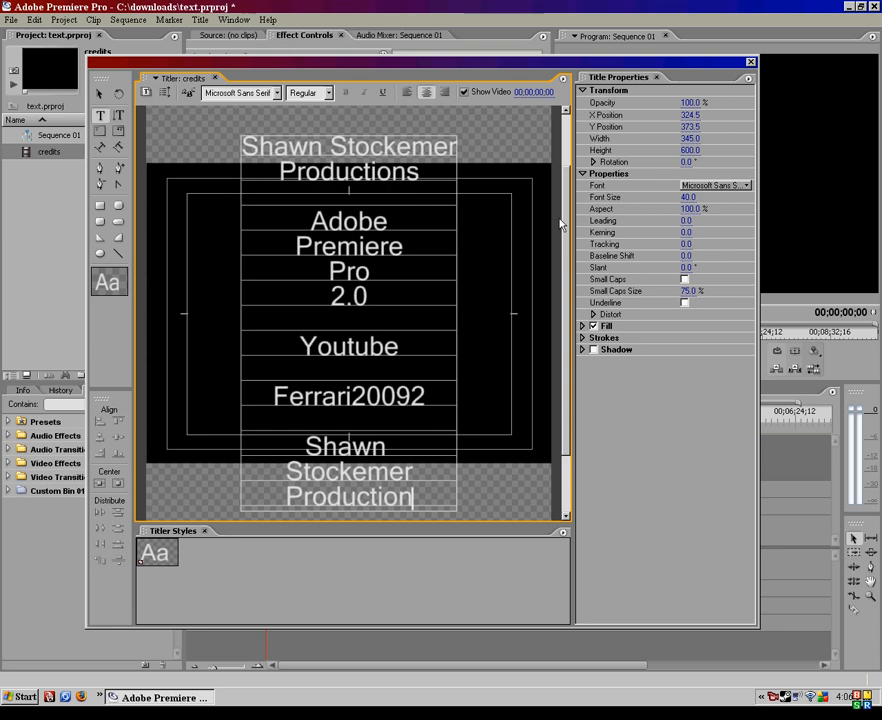
mouse_move(505, 497)
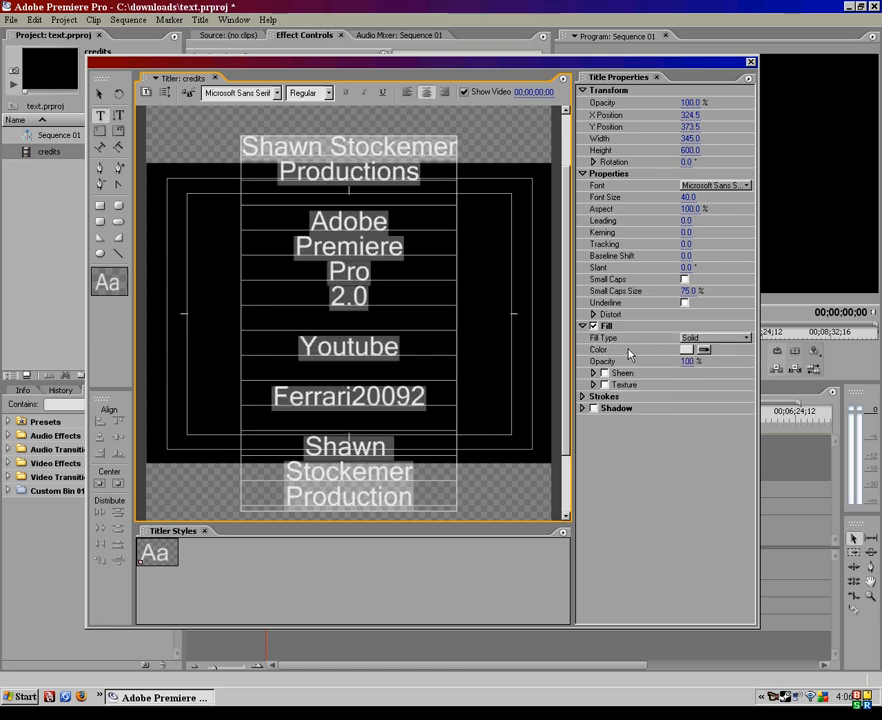
left_click(687, 349)
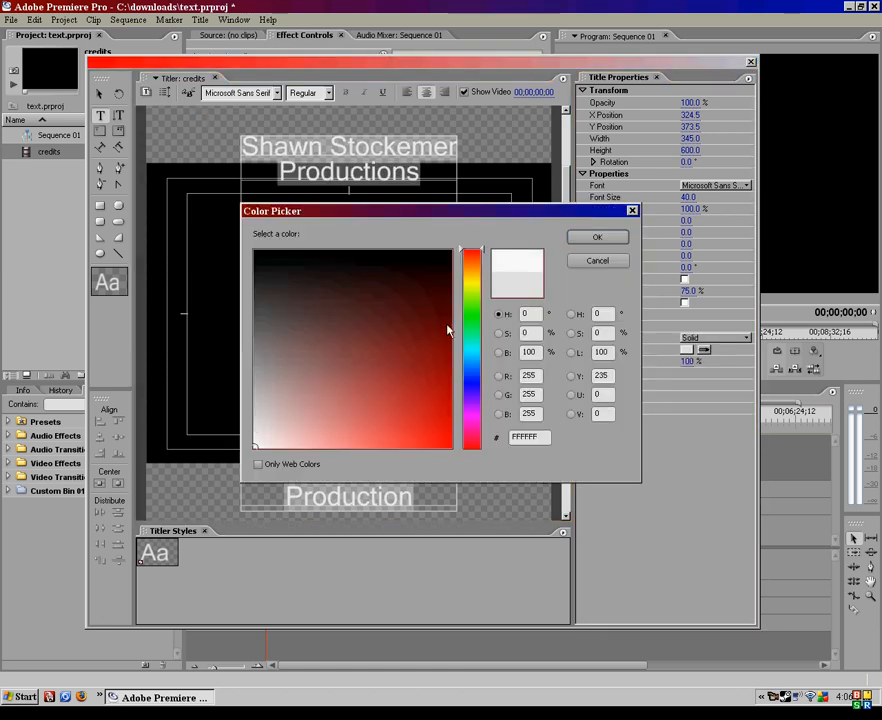
left_click(597, 237)
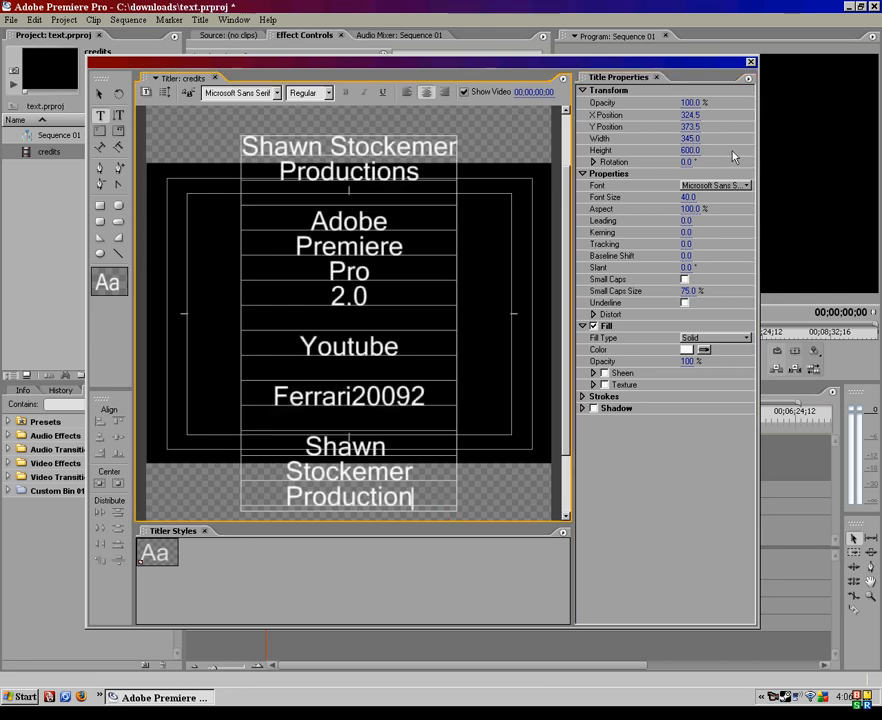
left_click(749, 62)
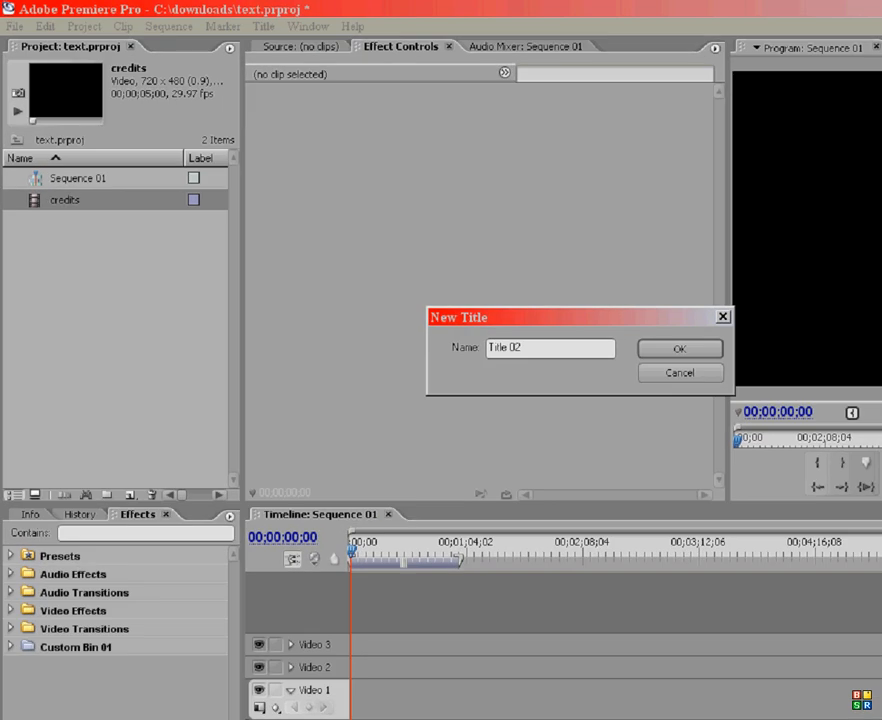
Step: Scrub through the rolling credits clip in Sequence 01, then remove it from Video 1
left_click(679, 372)
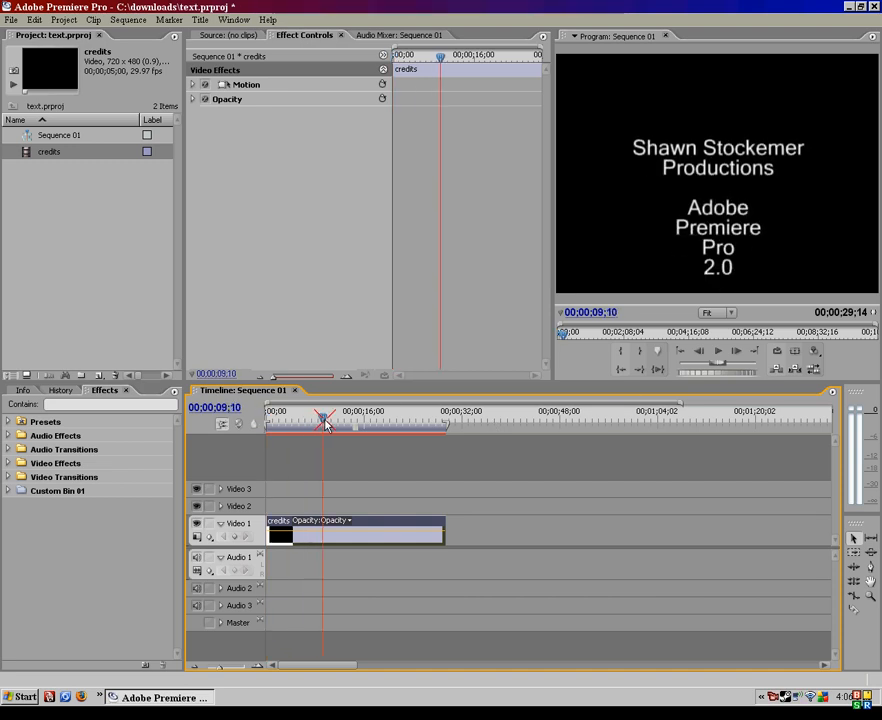
left_click_drag(325, 417, 300, 417)
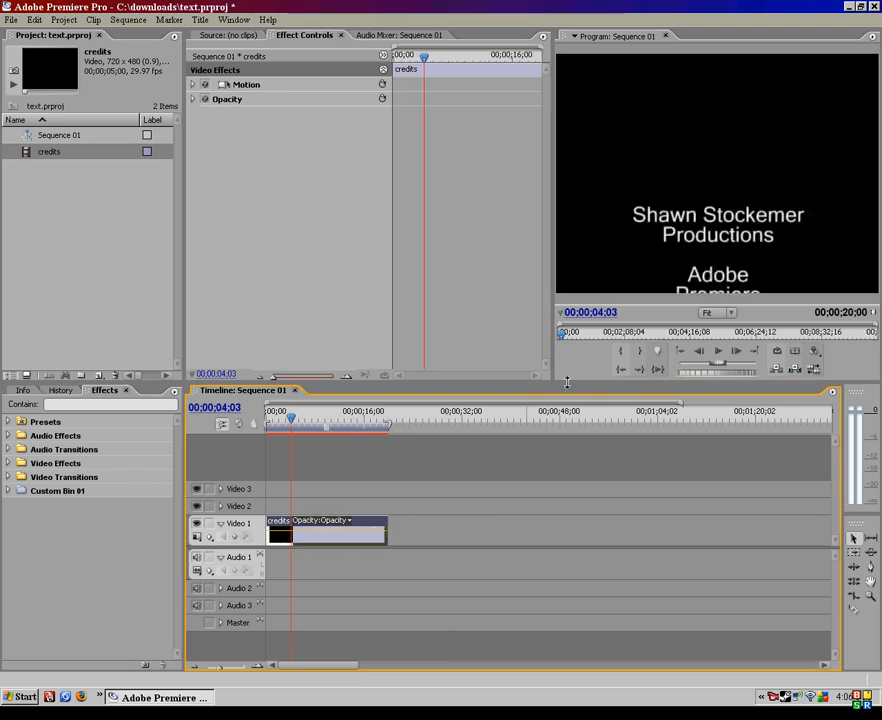
left_click(717, 350)
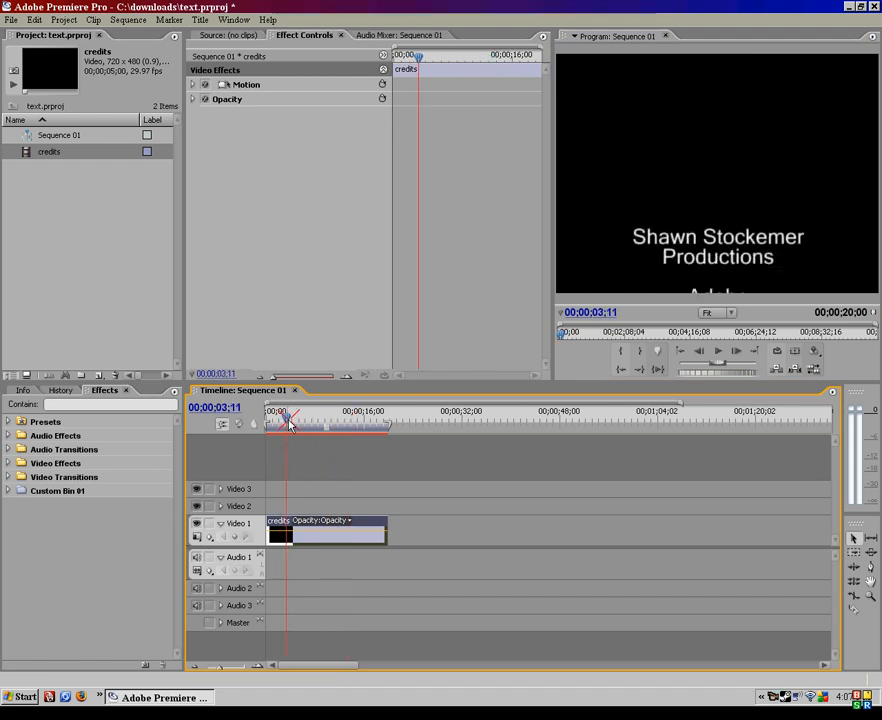
left_click_drag(288, 422, 316, 422)
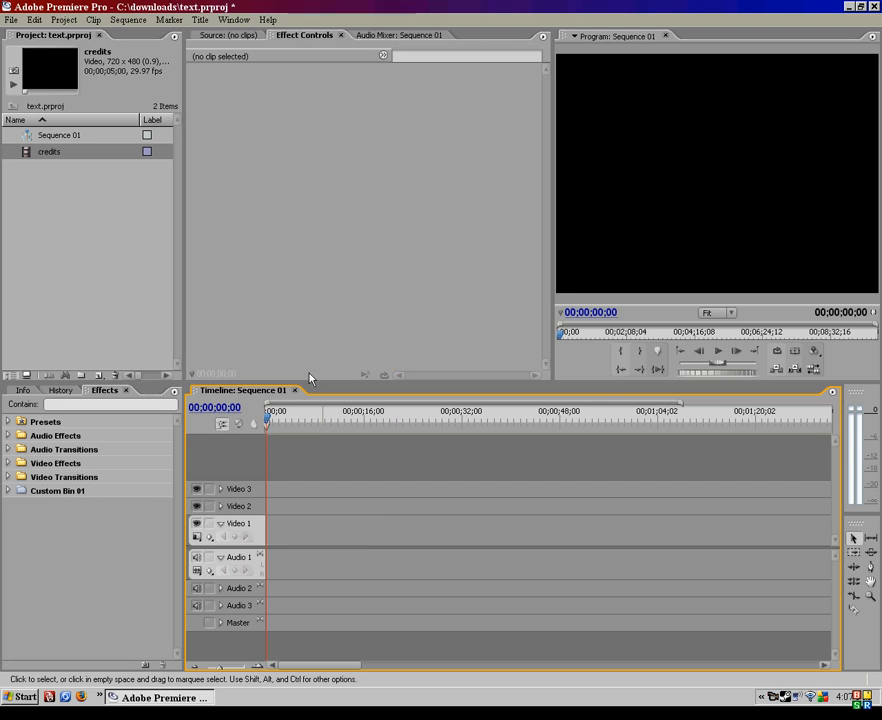
Step: Create Title 02 and start a text line near the top in Centaur font
left_click(200, 19)
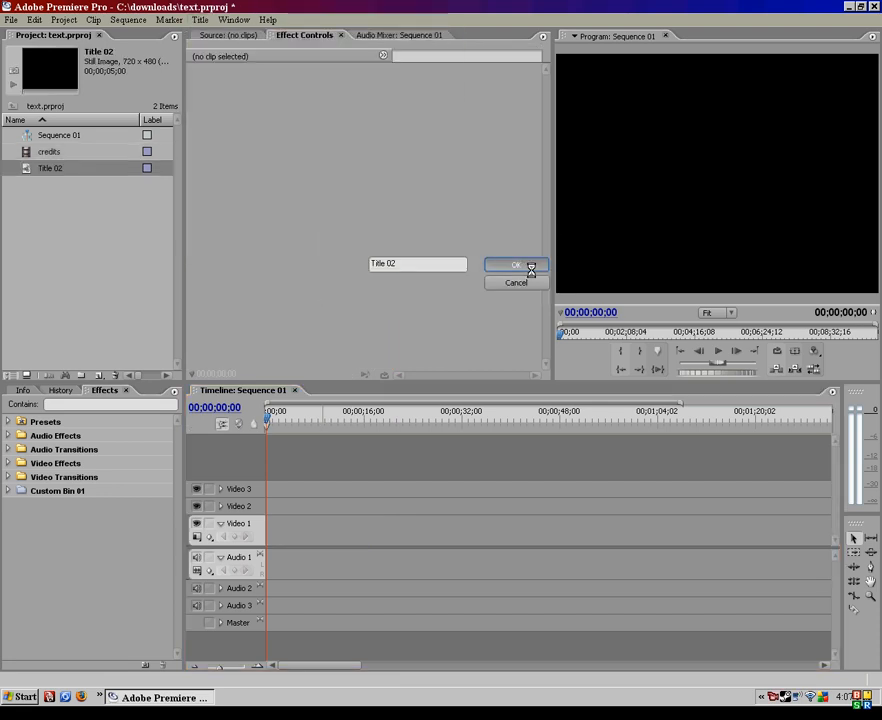
left_click(515, 264)
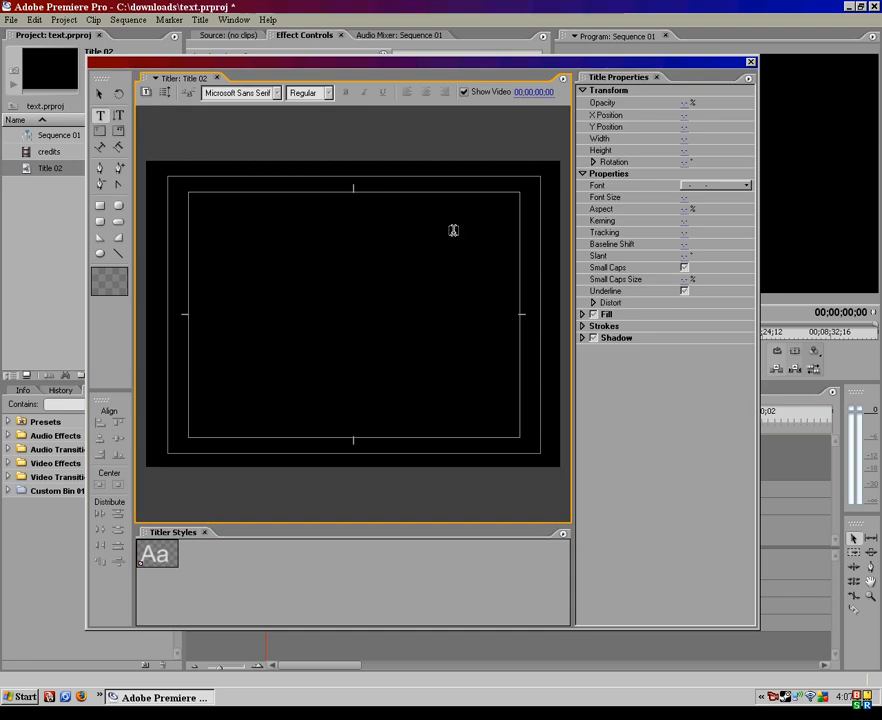
left_click(353, 230)
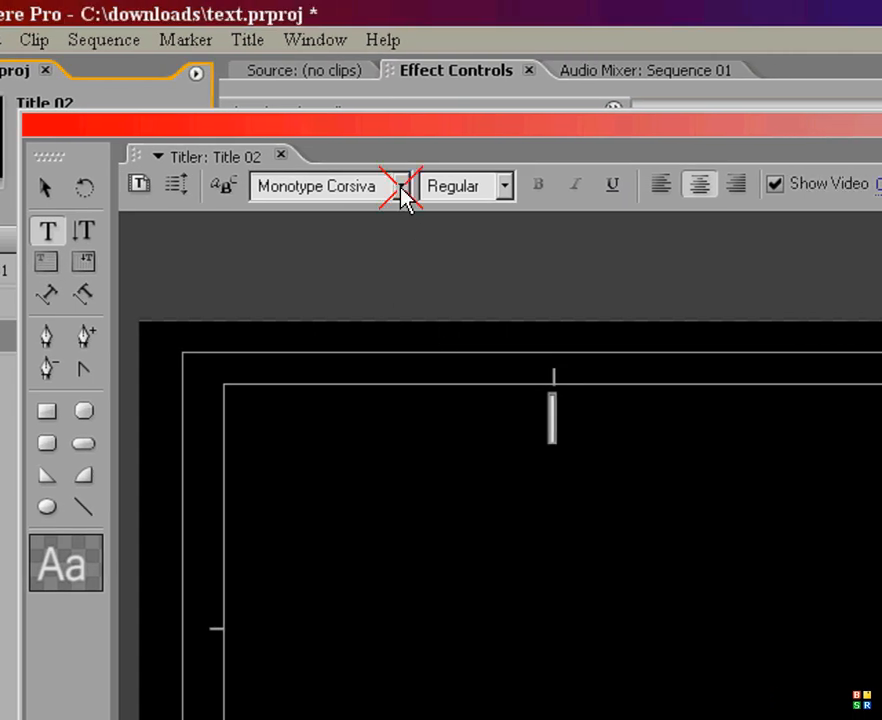
left_click(398, 186)
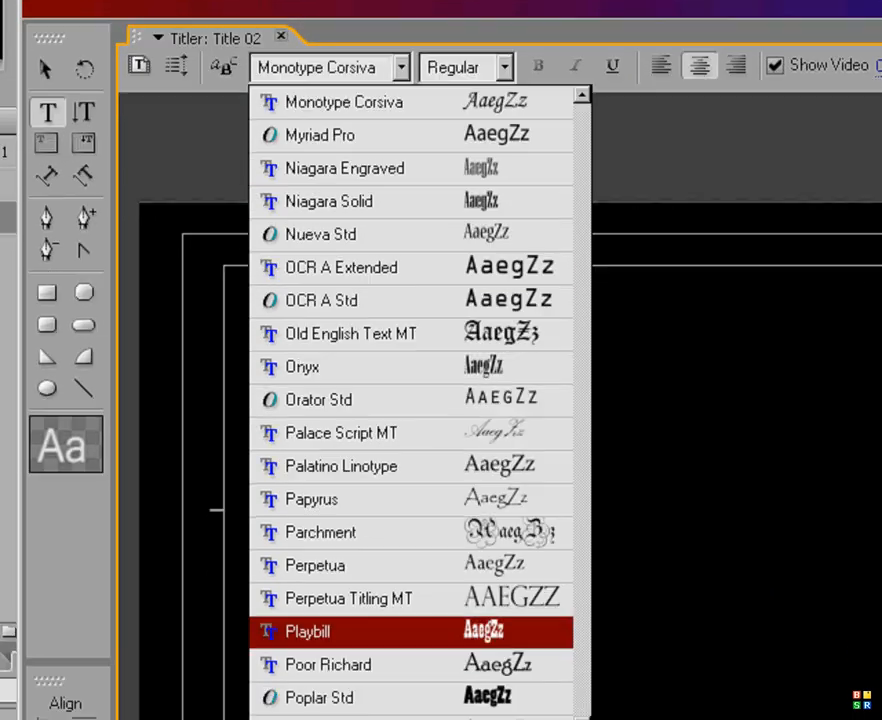
scroll("down", 3)
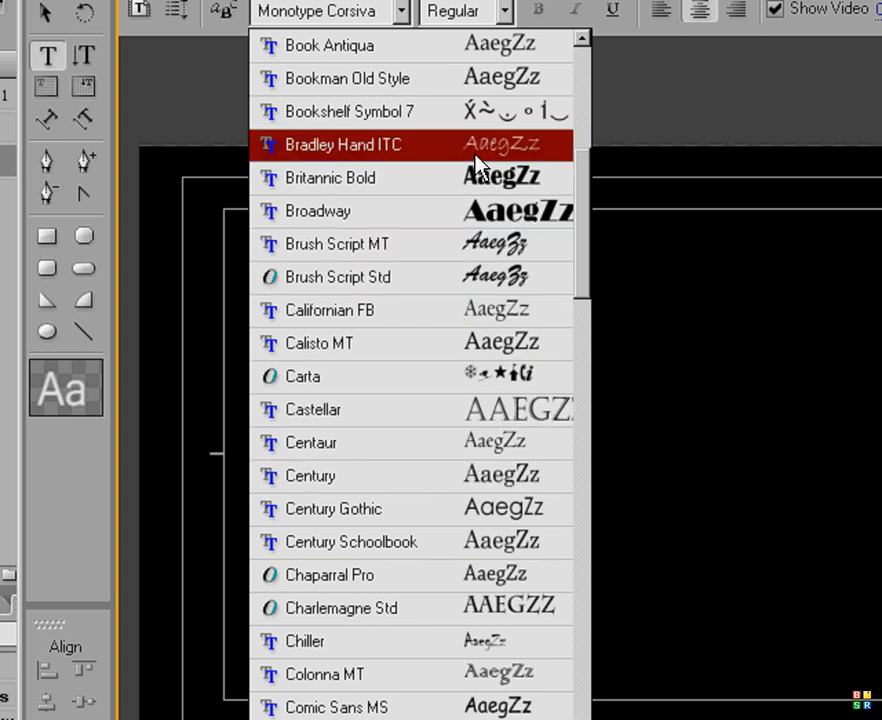
mouse_move(498, 360)
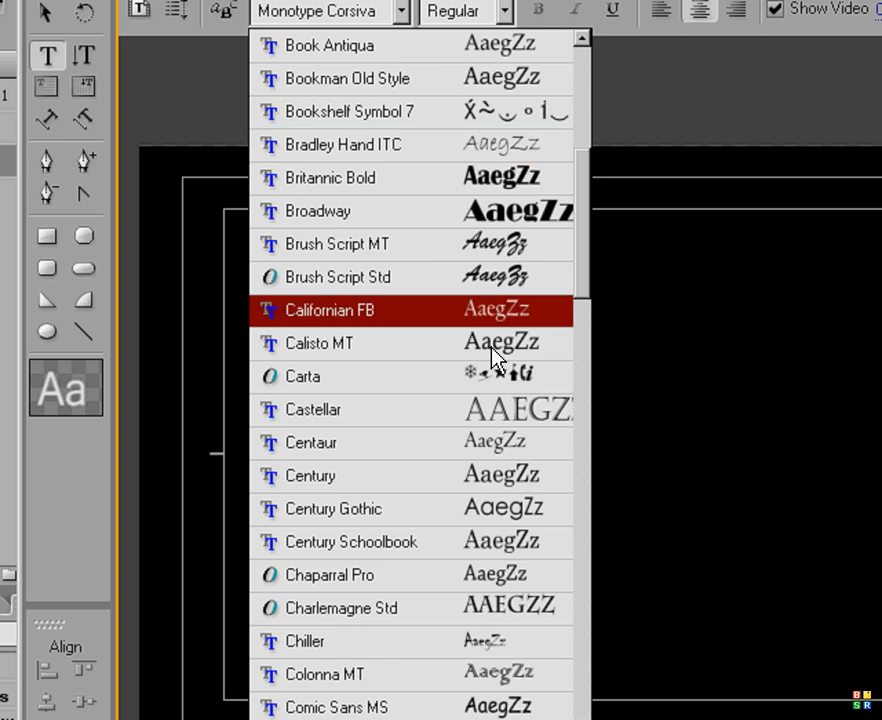
mouse_move(435, 467)
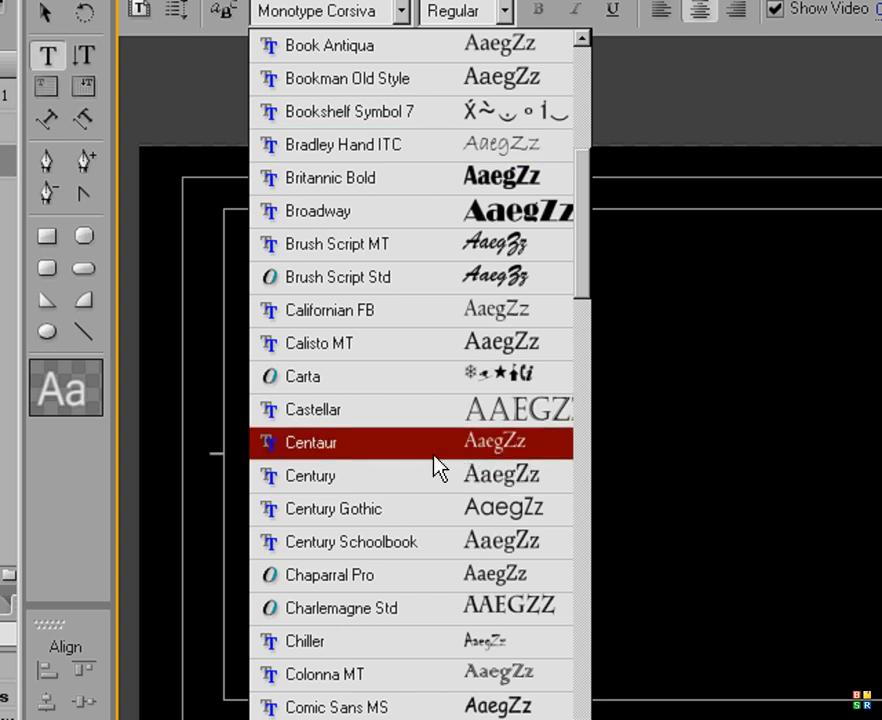
left_click(311, 442)
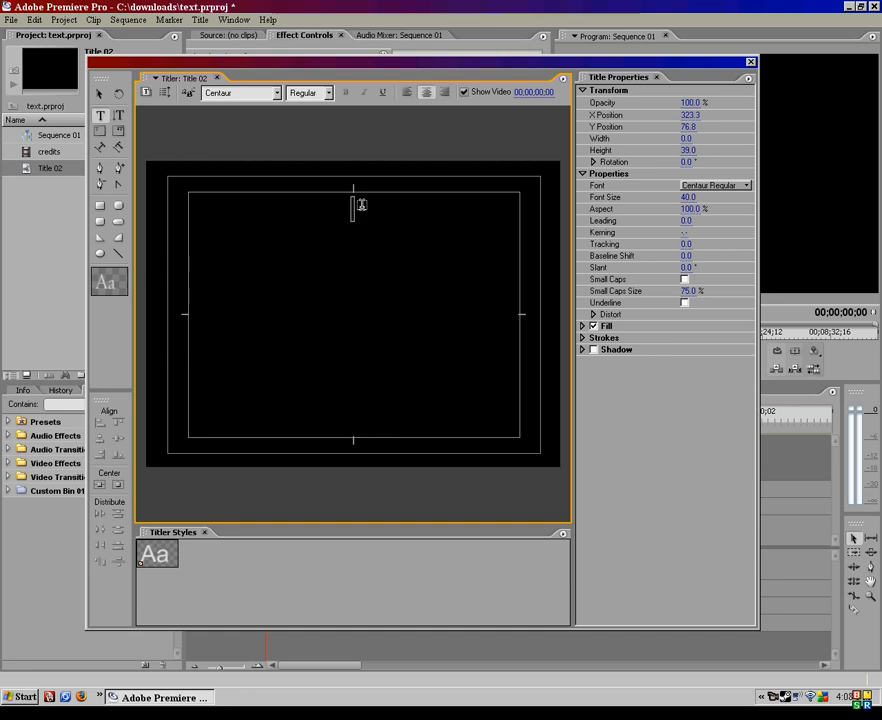
Step: Type 'Shawn Stockemer Productions' in Centaur on Title 02
type("Shawn S")
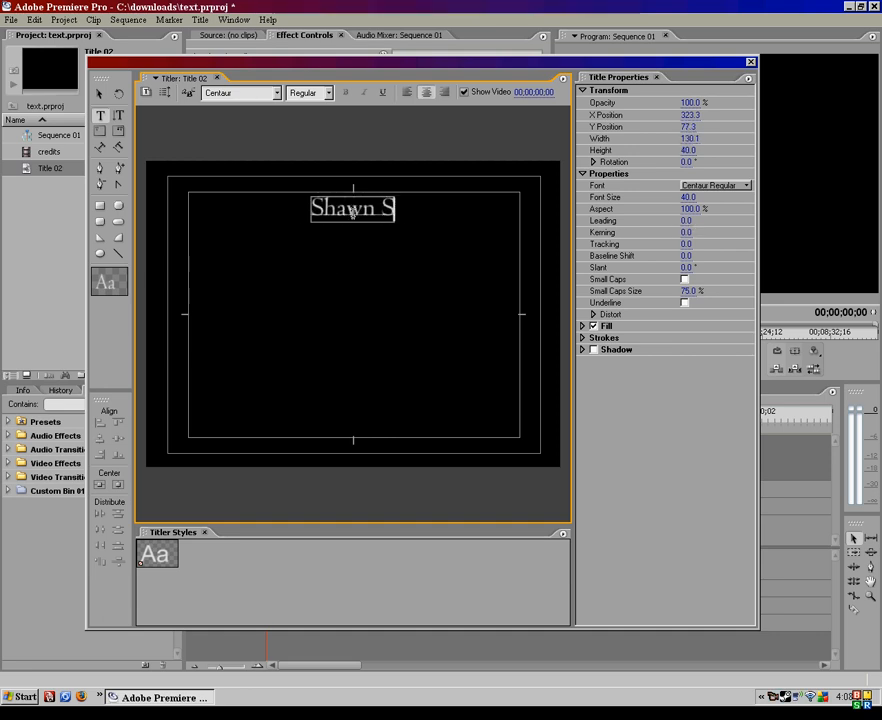
type("tock")
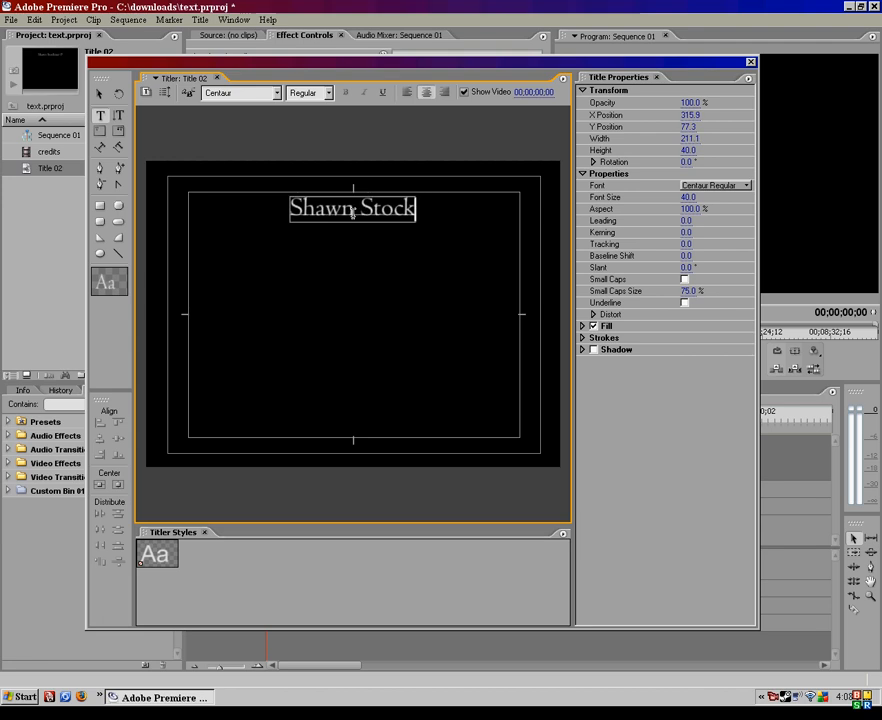
type("emer Prdi")
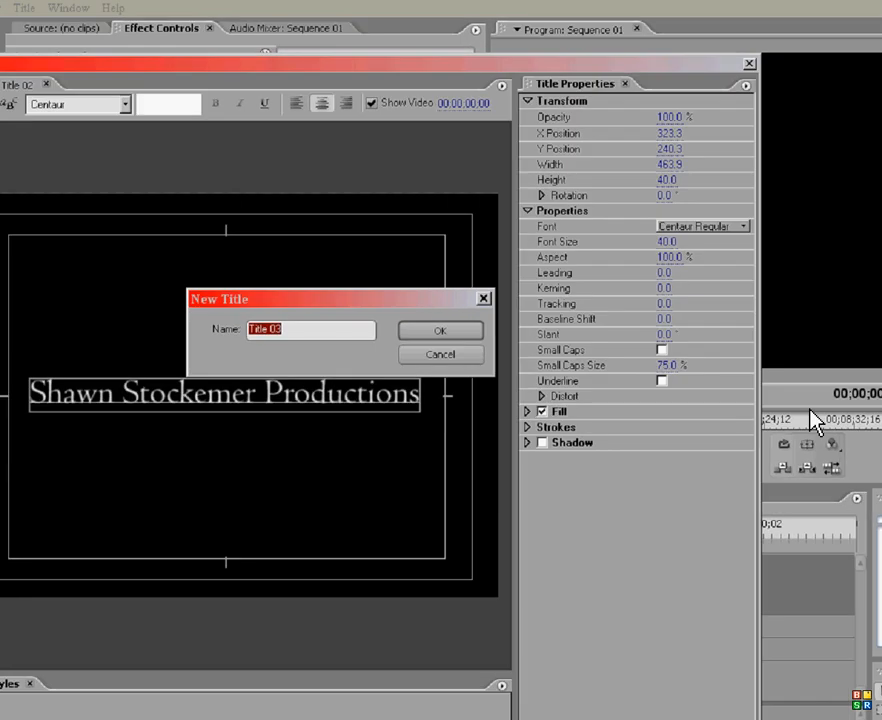
Step: Reset the company name's rotation to 0 and squeeze its aspect narrower
left_click(439, 330)
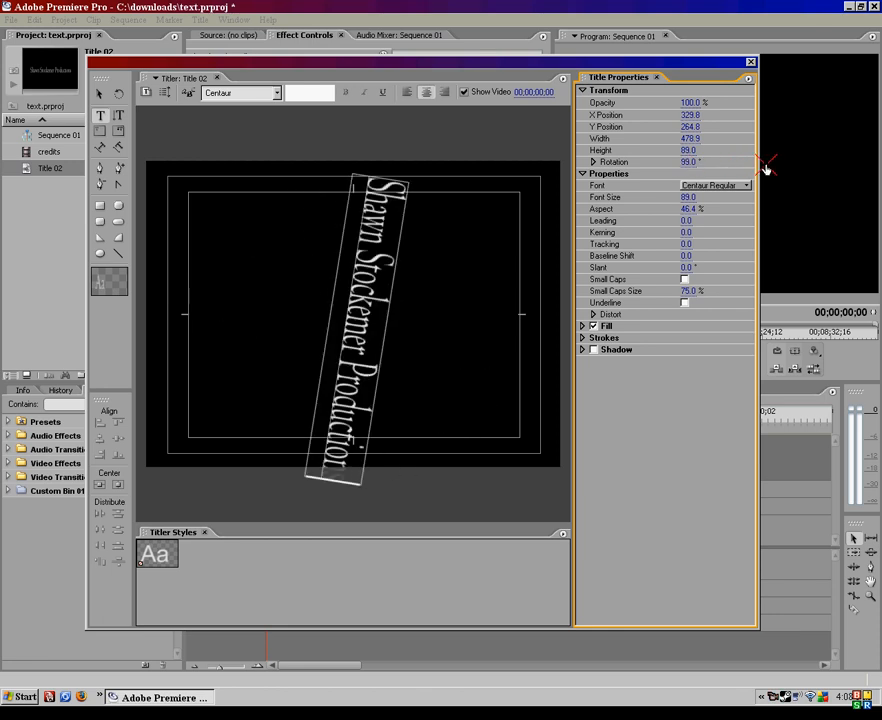
left_click(688, 161)
type("0")
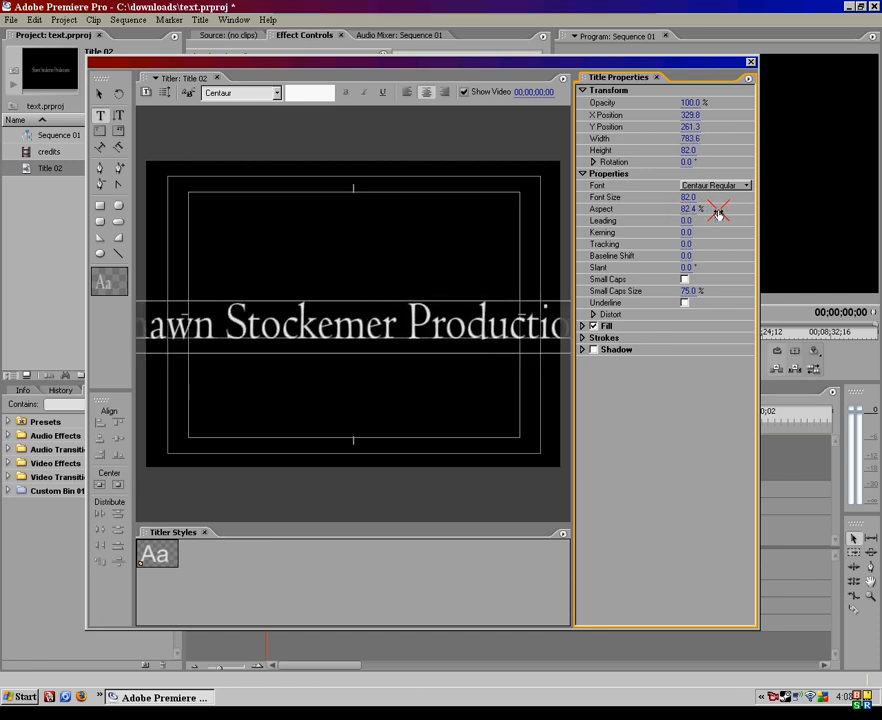
left_click_drag(695, 209, 760, 209)
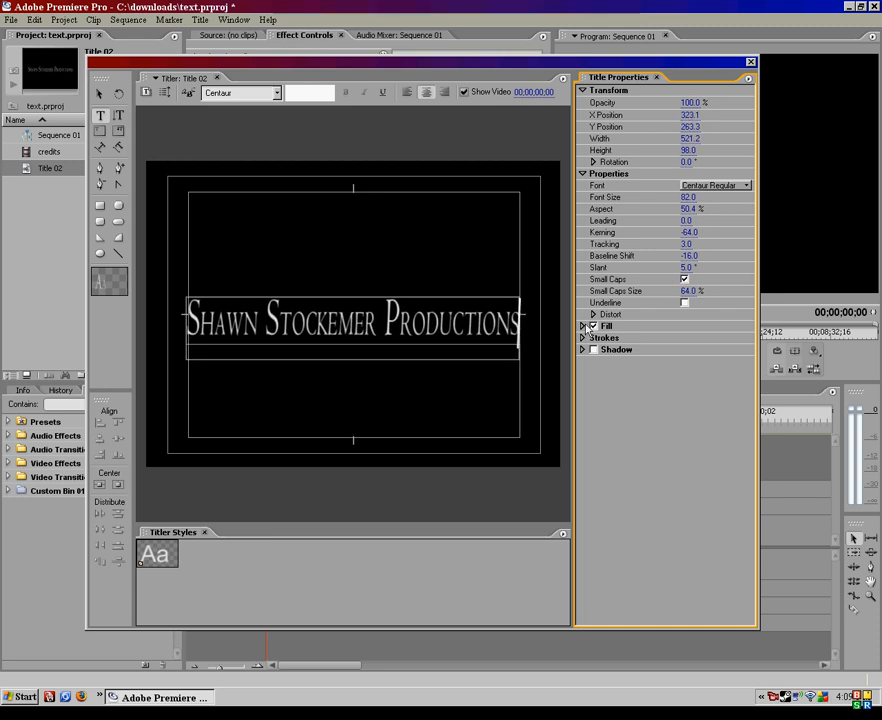
Step: Distort the company name horizontally using the Distort settings
left_click(593, 314)
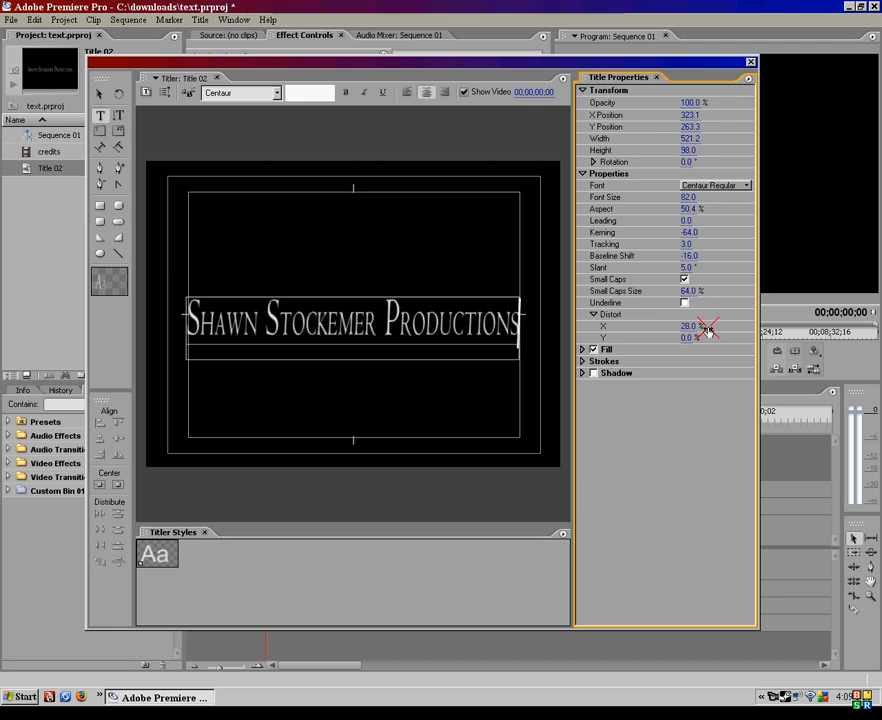
left_click_drag(700, 325, 715, 325)
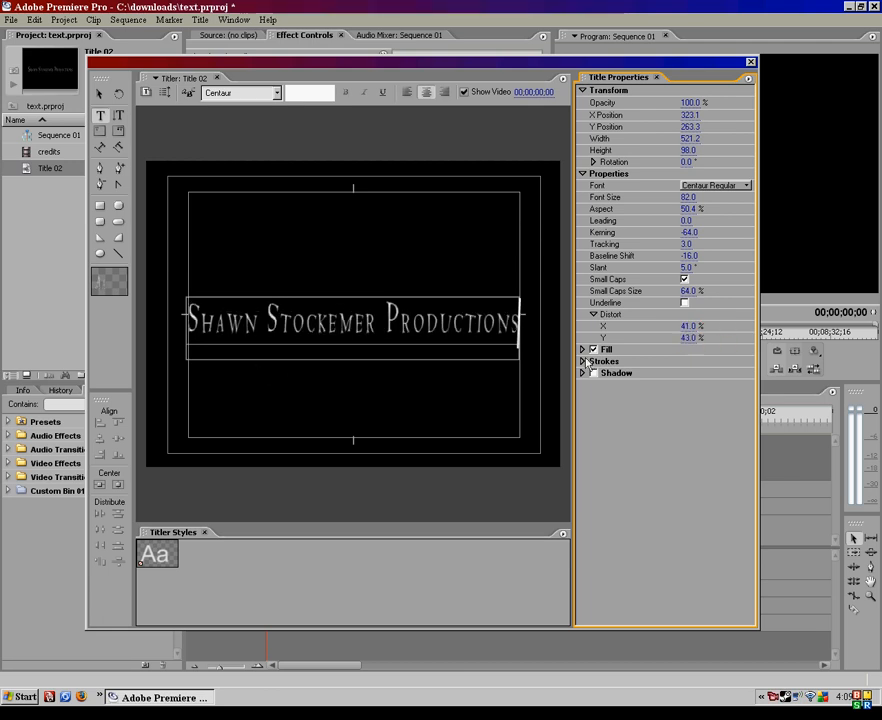
left_click(585, 314)
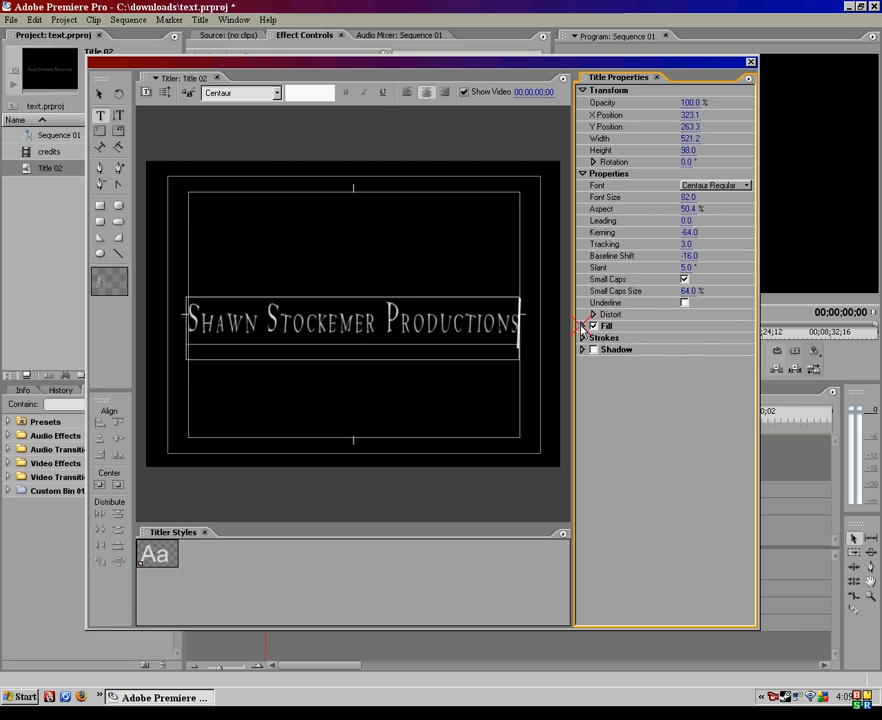
Step: Give the title text a green fill and add a sheen
left_click(583, 325)
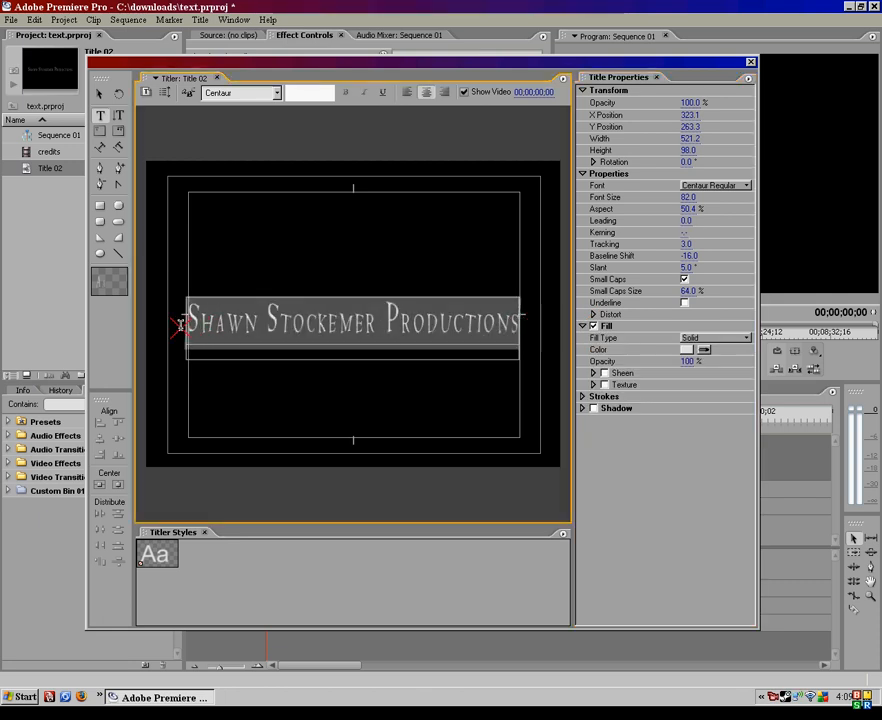
left_click(686, 349)
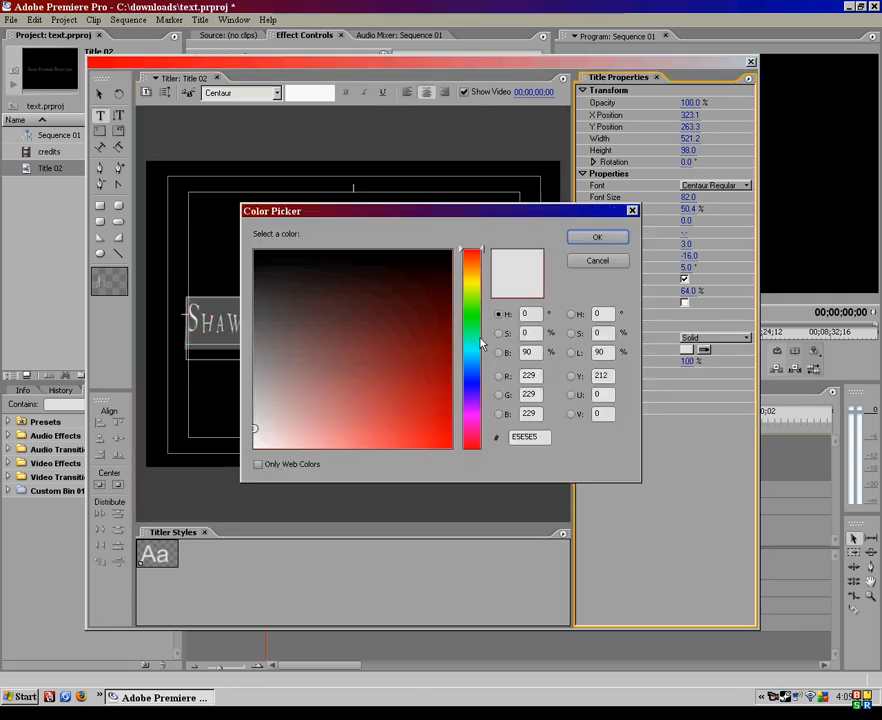
left_click(597, 237)
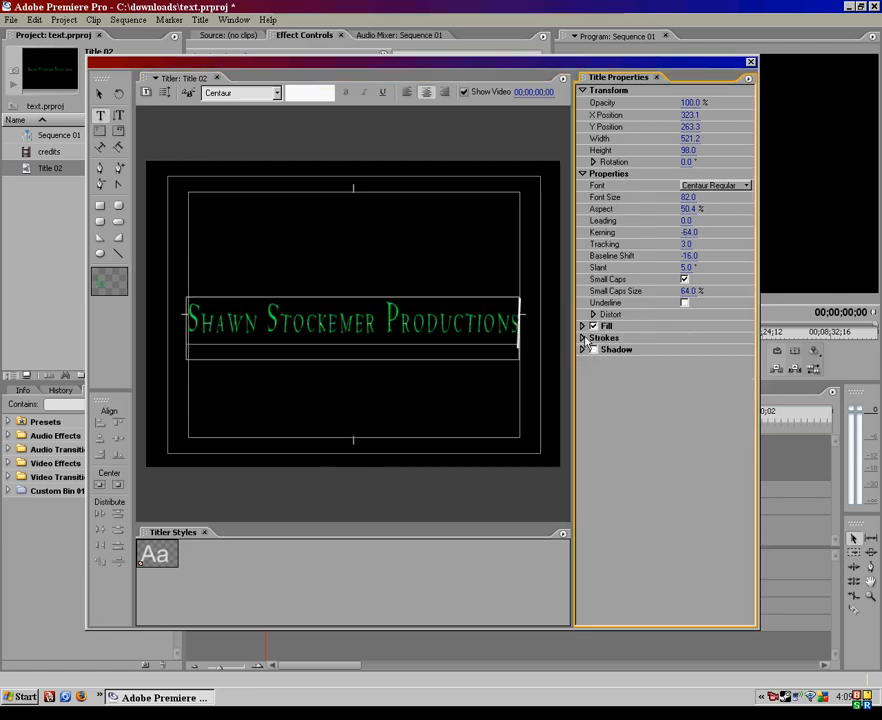
left_click(585, 326)
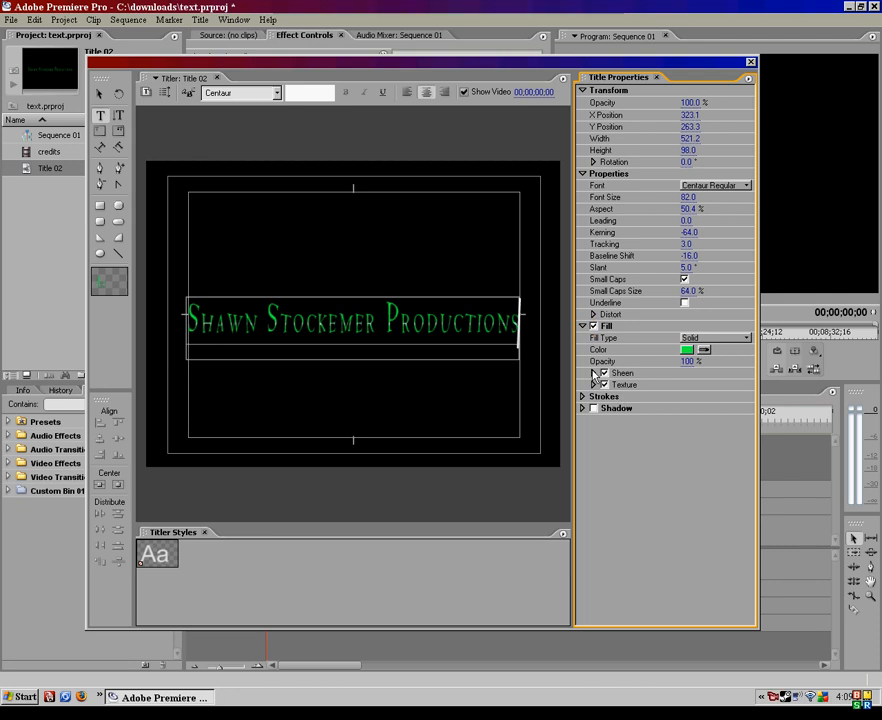
left_click(593, 373)
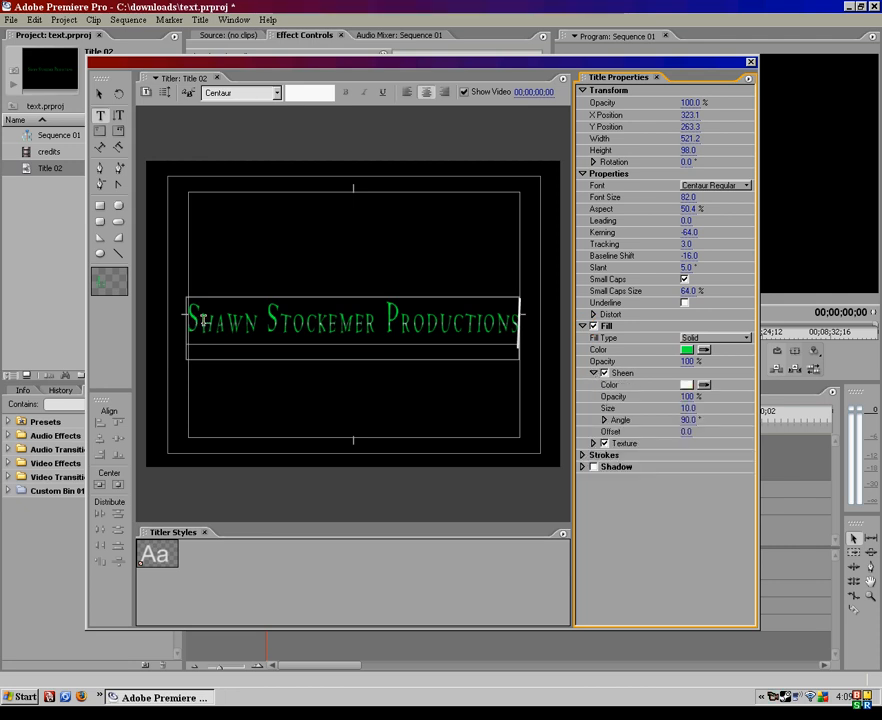
left_click(687, 349)
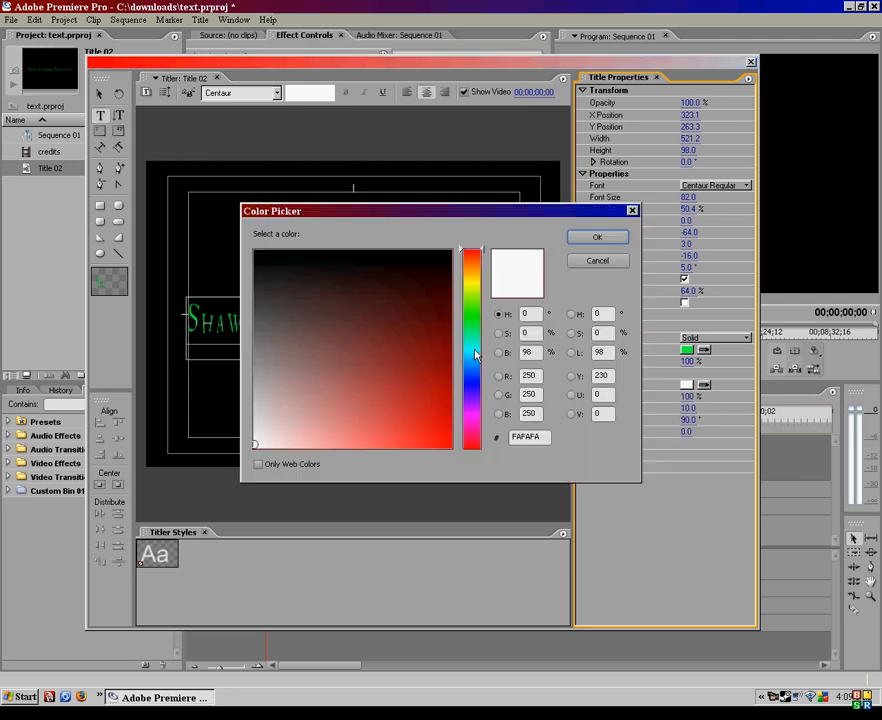
left_click(597, 237)
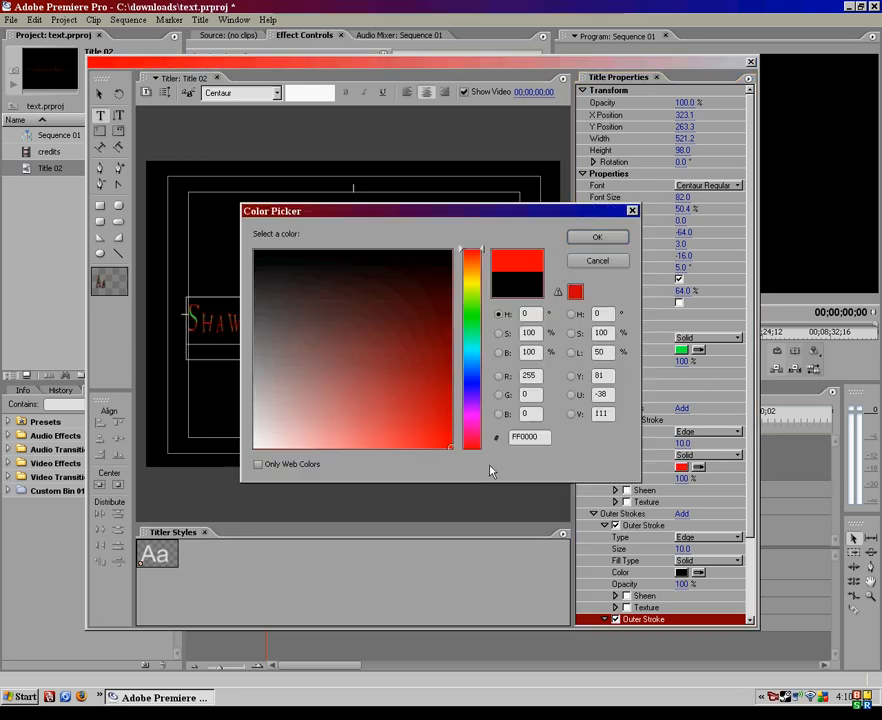
Step: Confirm red for the outer stroke, collapse Strokes and close the Titler
left_click(597, 237)
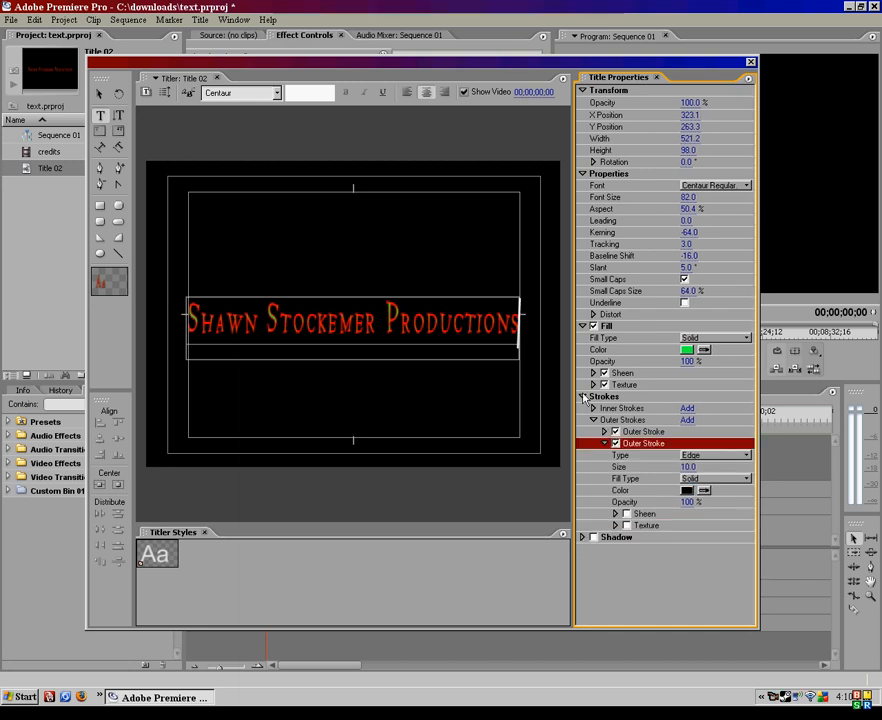
left_click(583, 396)
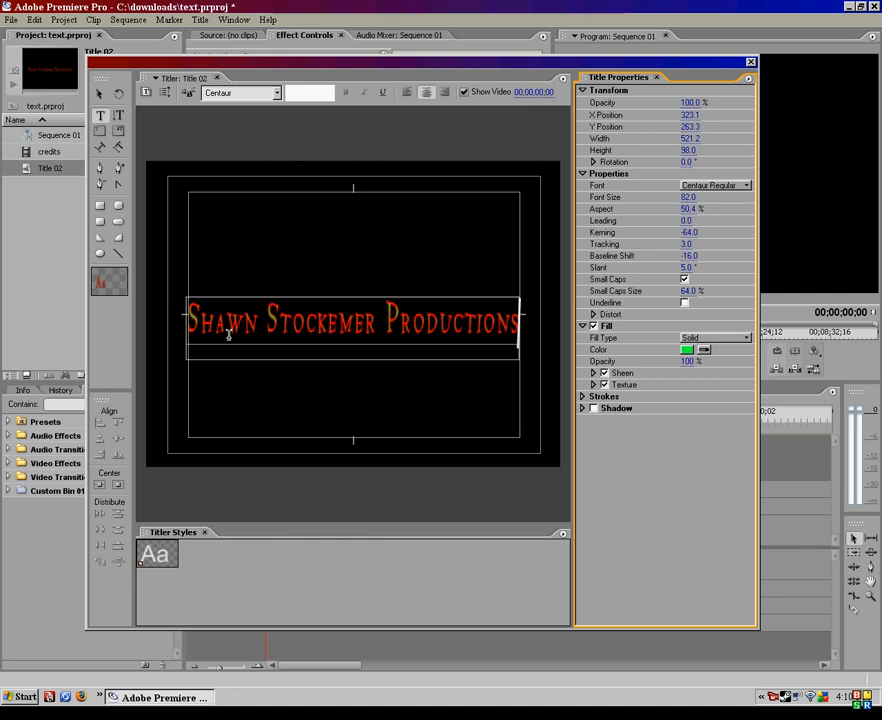
left_click(750, 62)
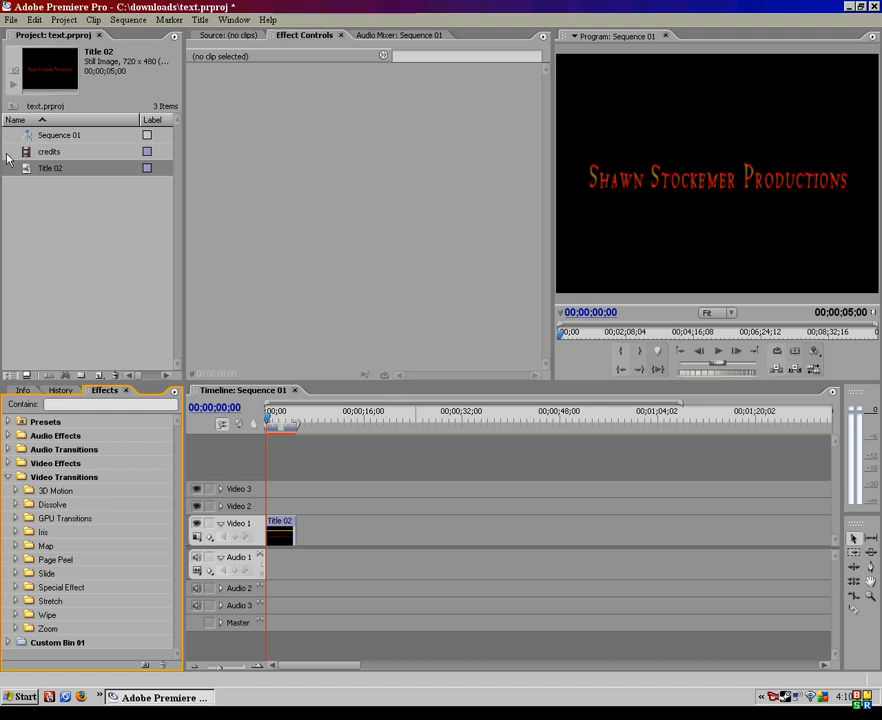
mouse_move(78, 292)
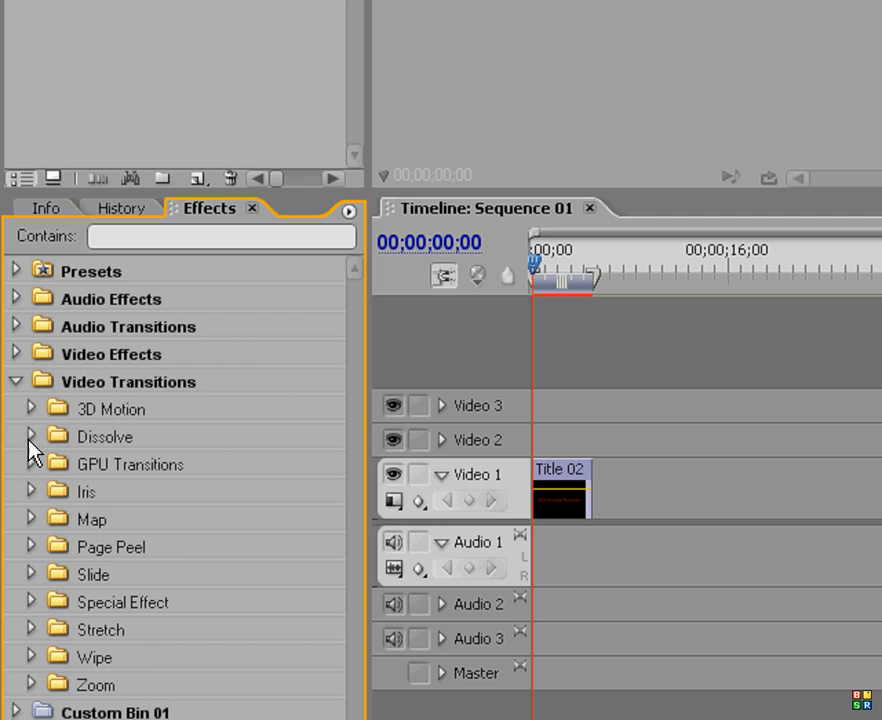
Step: Expand the Dissolve transitions and clear Title 02 from the timeline
left_click(30, 436)
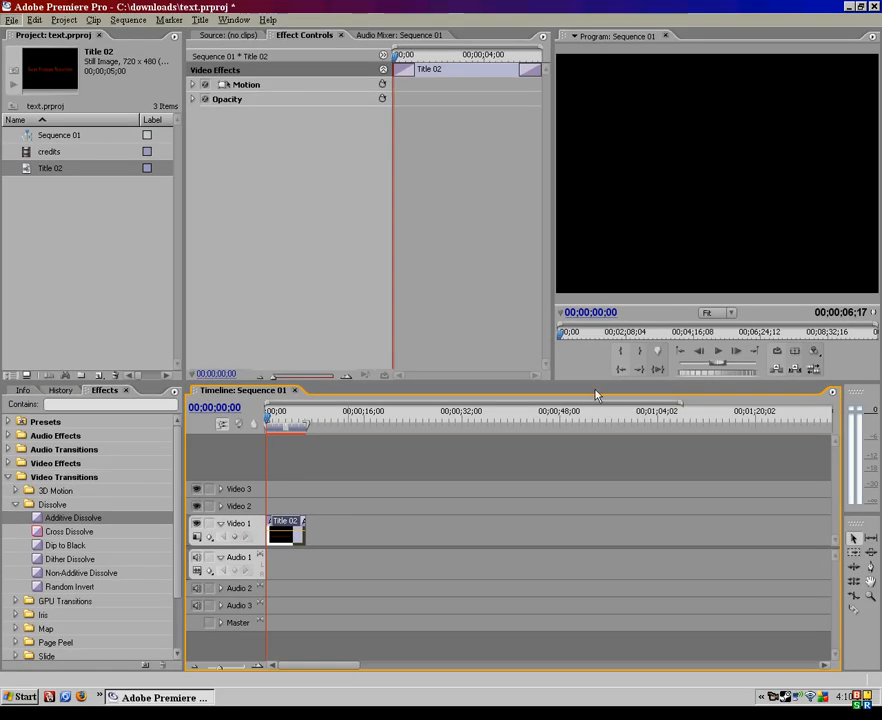
left_click(717, 350)
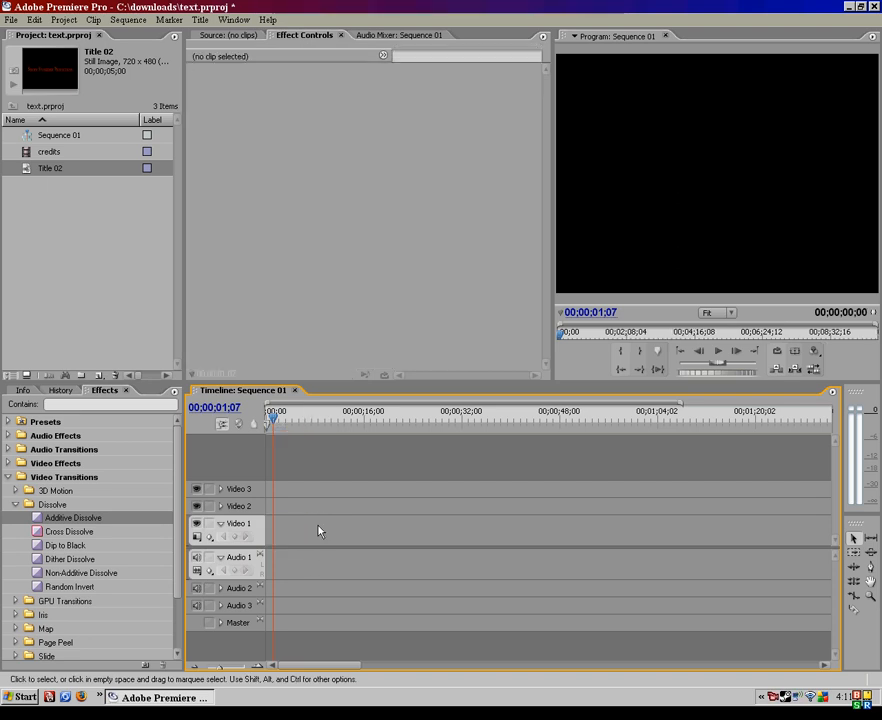
left_click(200, 19)
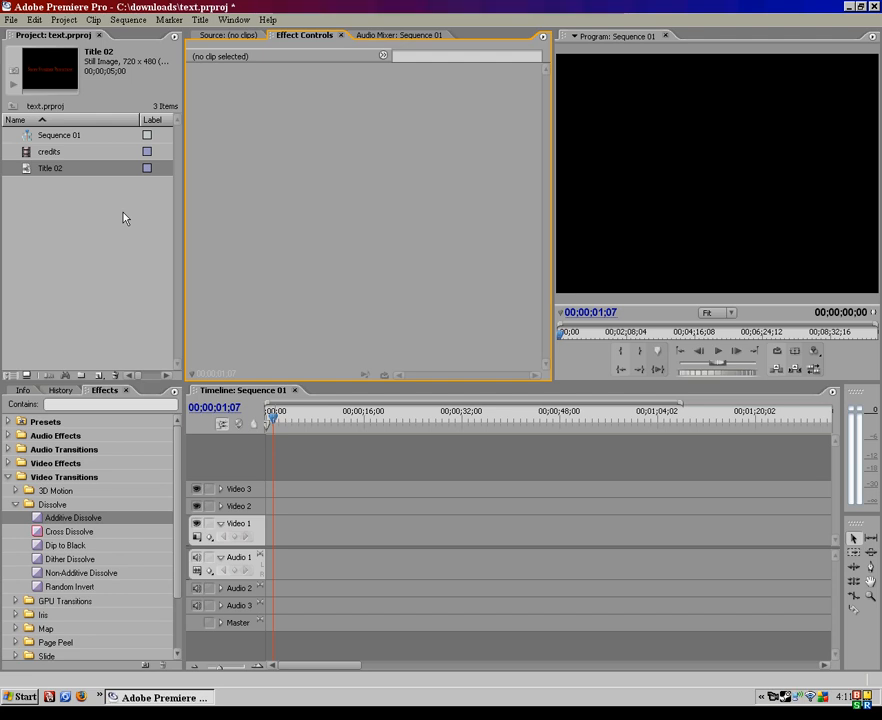
left_click(201, 19)
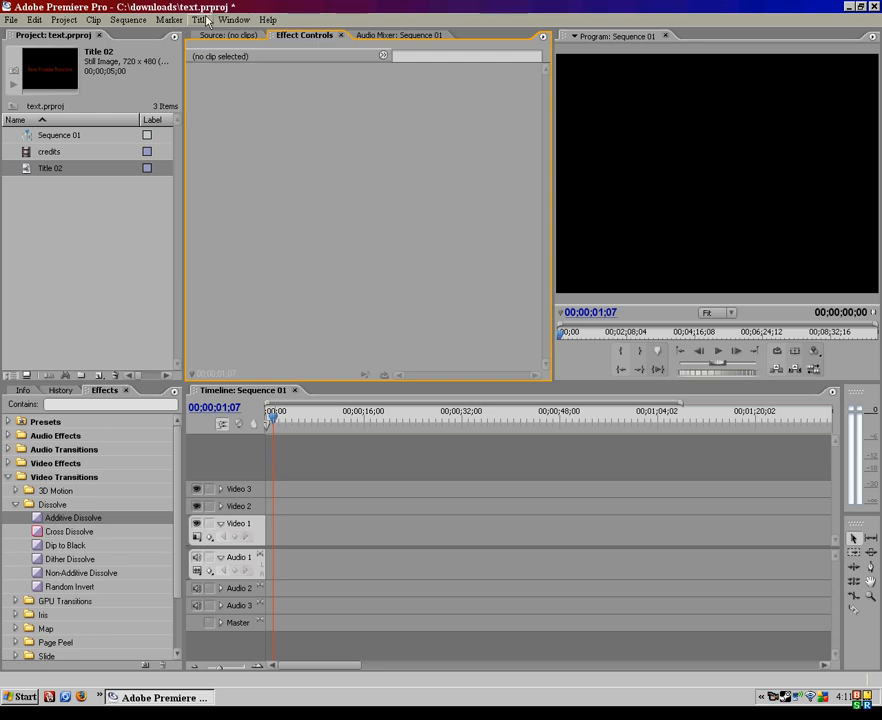
left_click(200, 20)
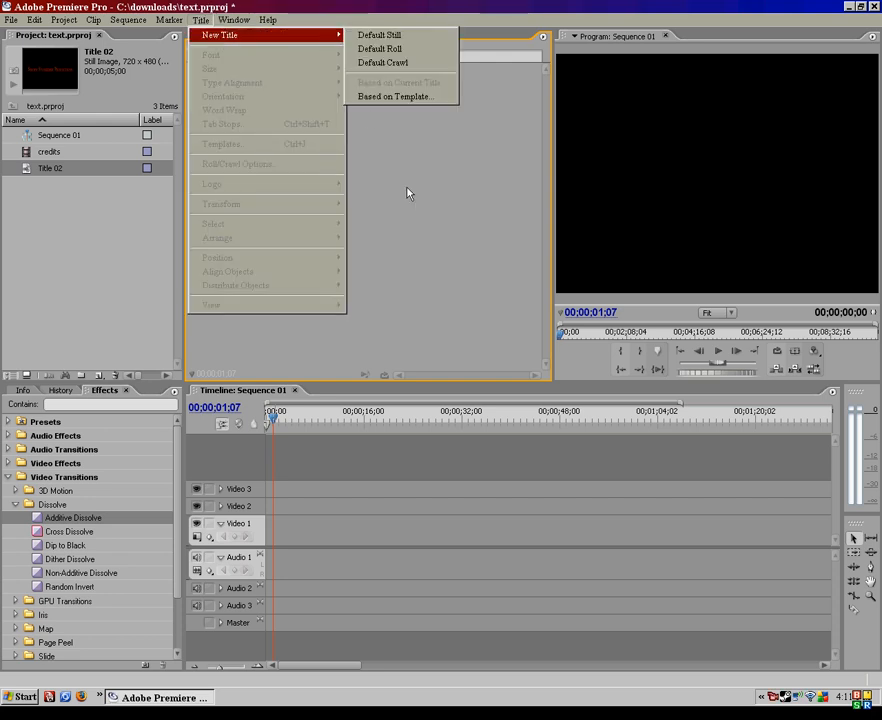
left_click(393, 96)
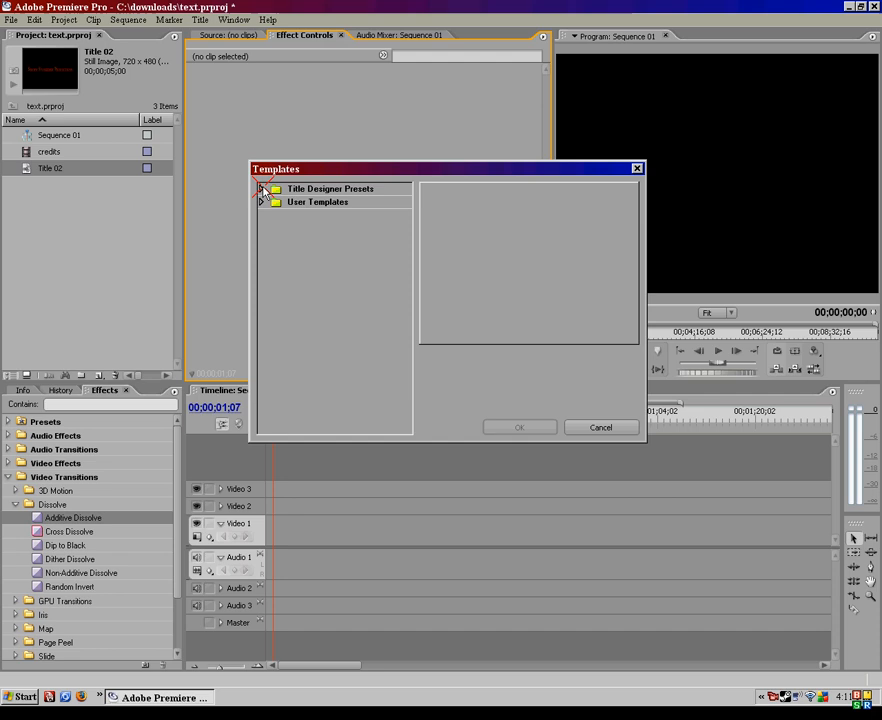
left_click(600, 427)
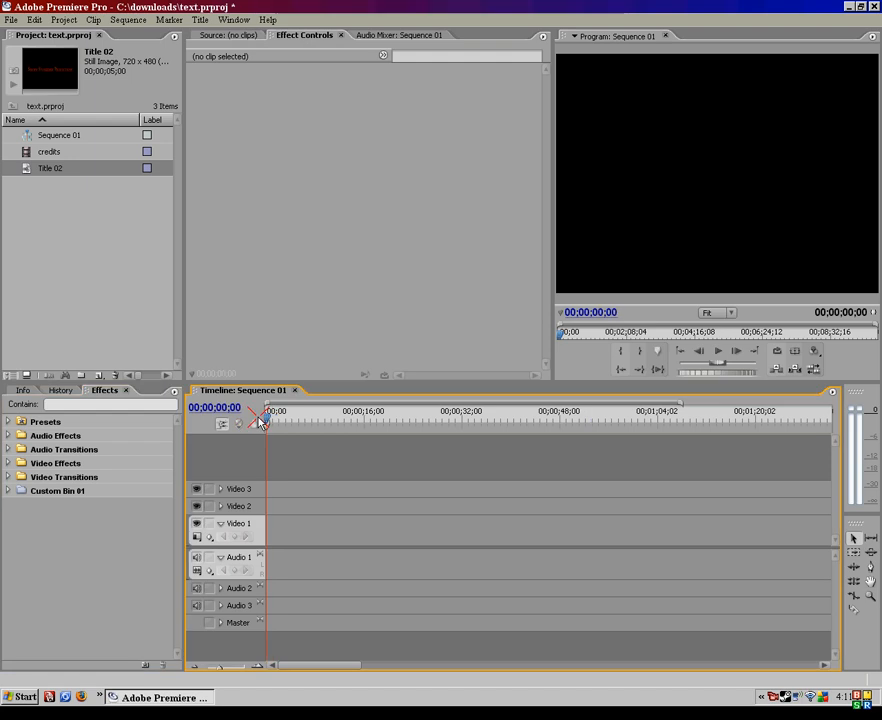
mouse_move(183, 292)
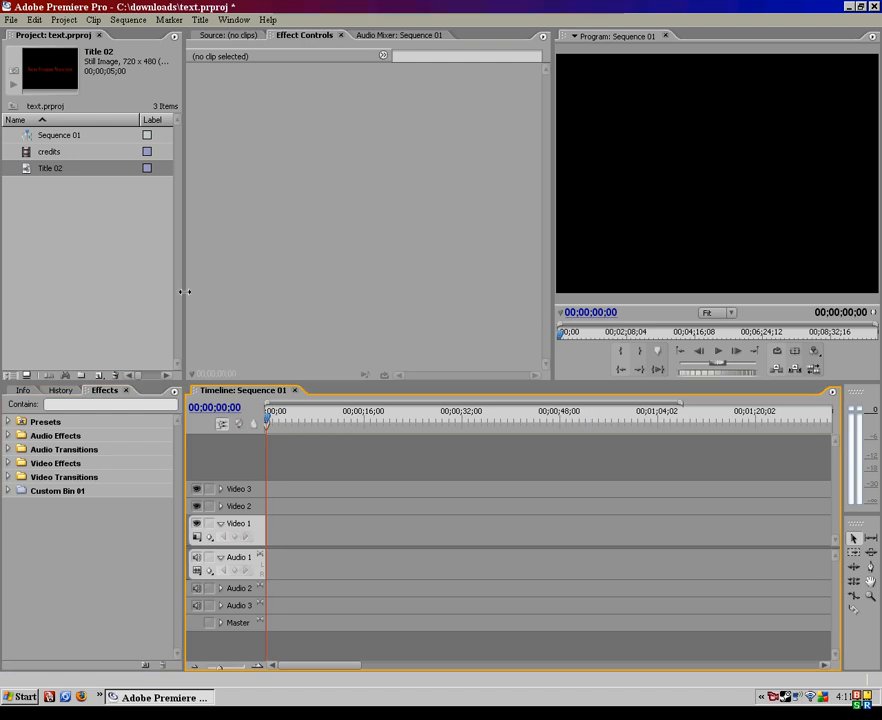
mouse_move(243, 317)
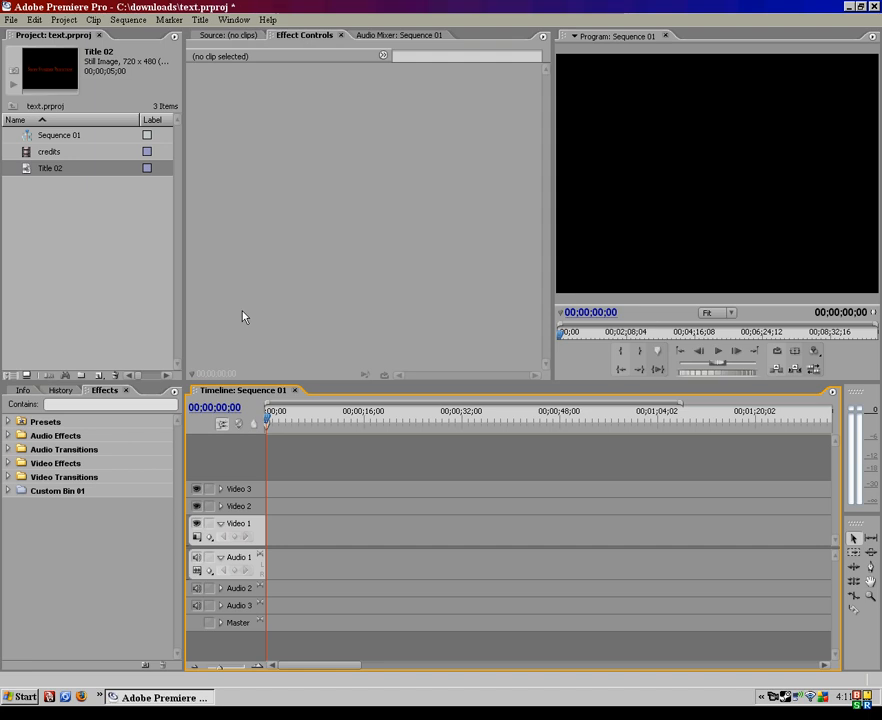